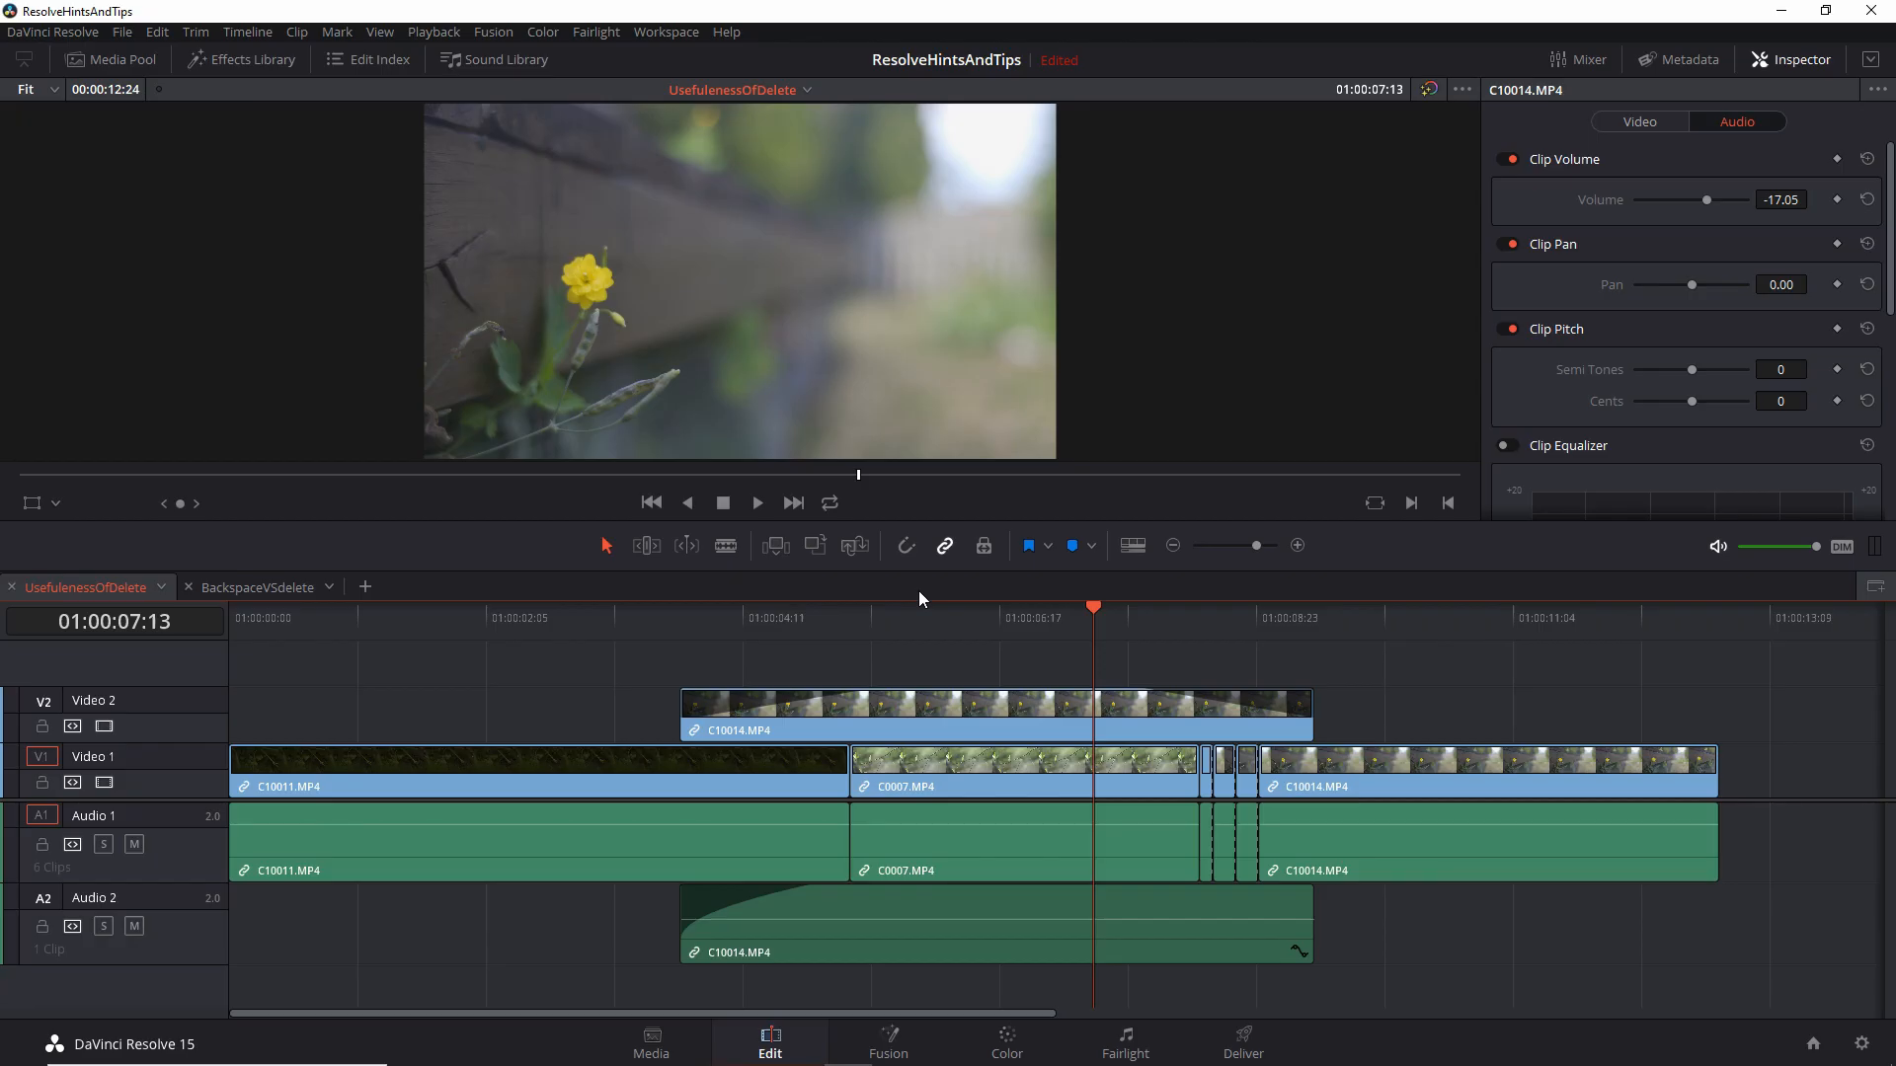
{"action": "mouse_move", "coordinate": [912, 569]}
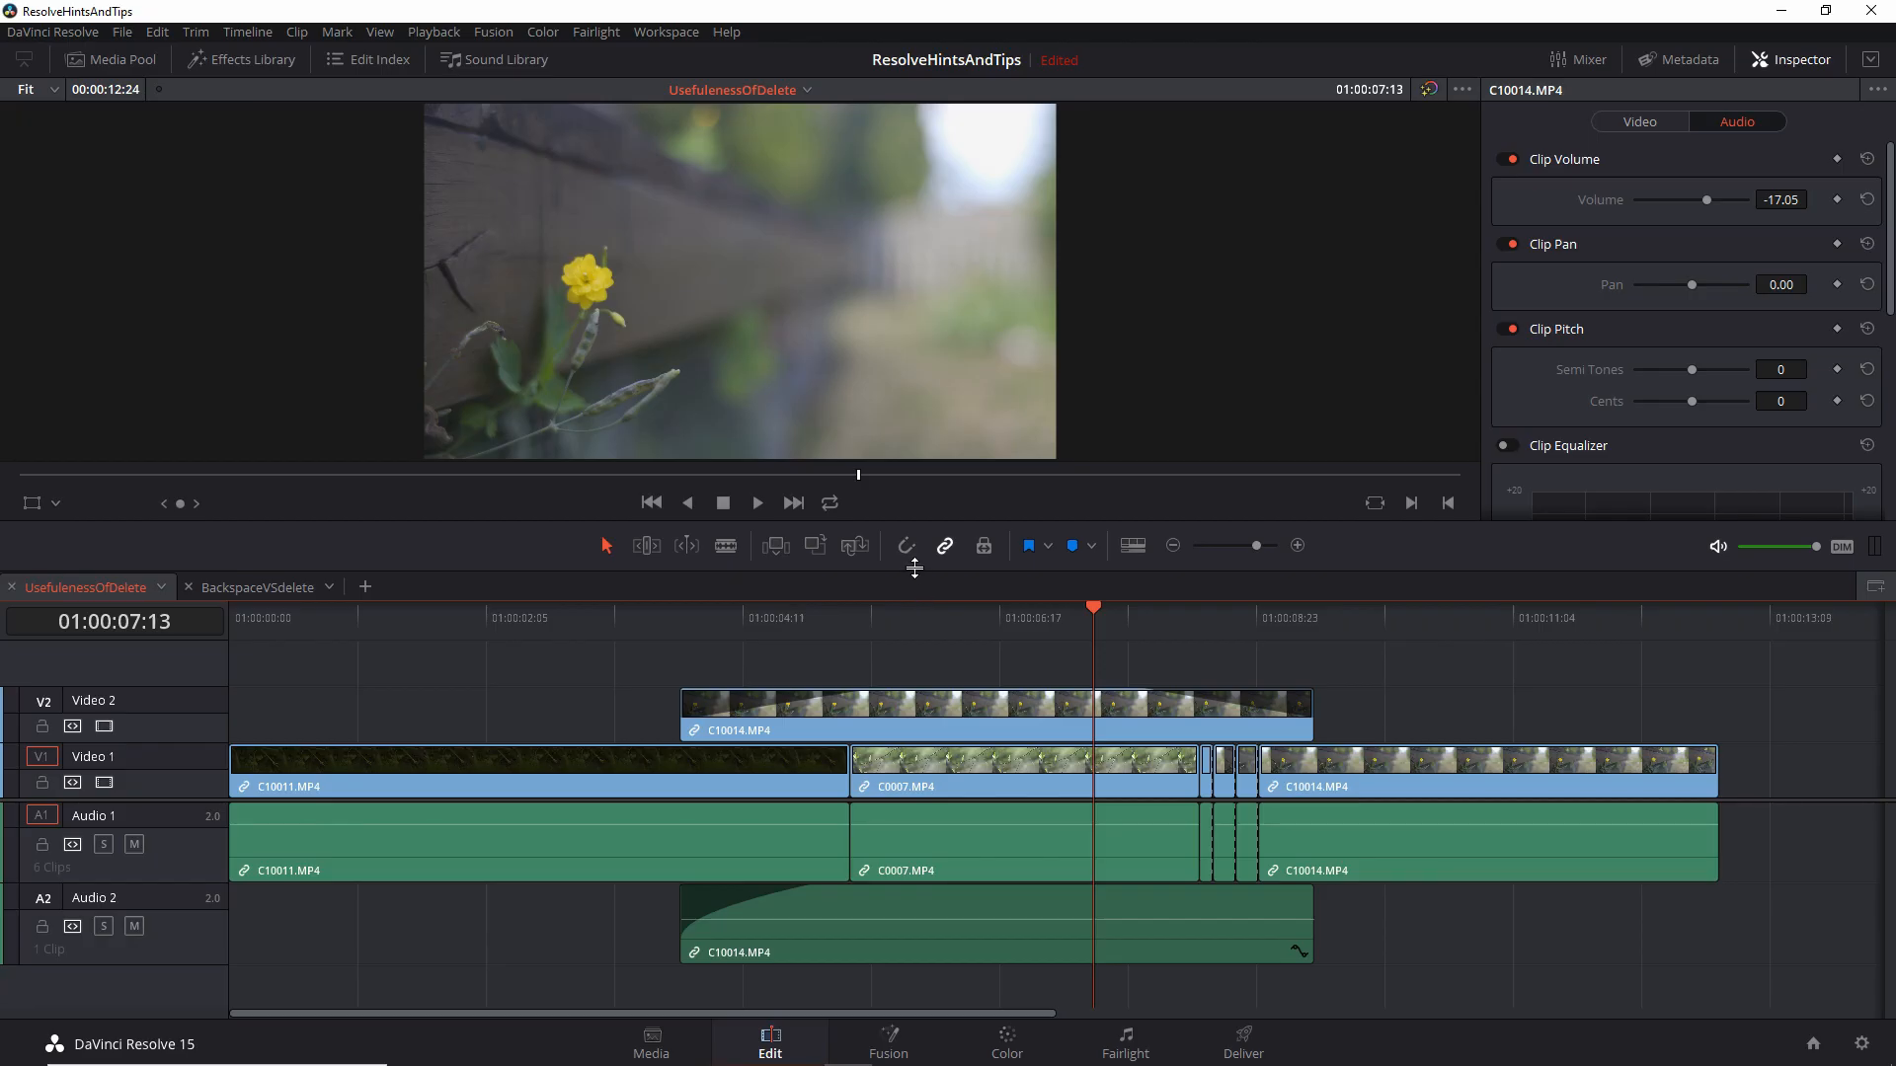
{"action": "mouse_move", "coordinate": [907, 547]}
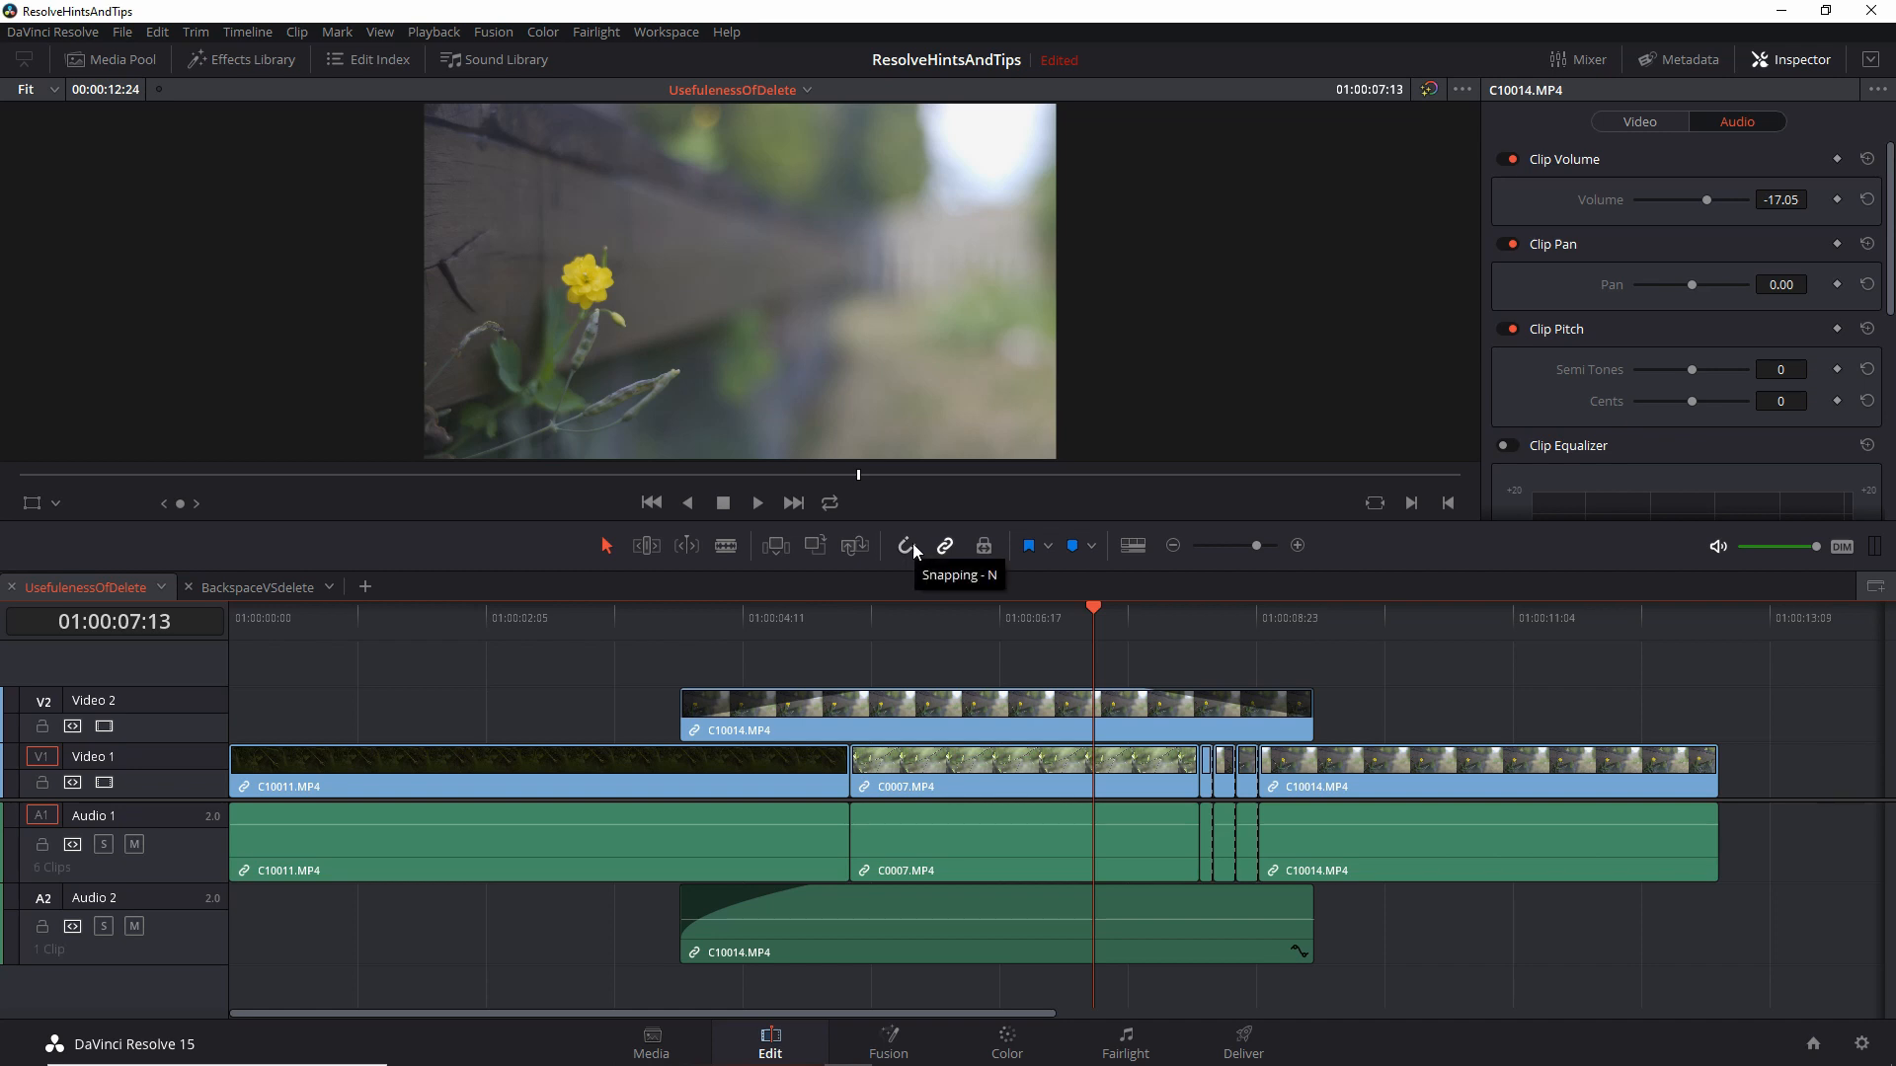
{"action": "mouse_move", "coordinate": [916, 575]}
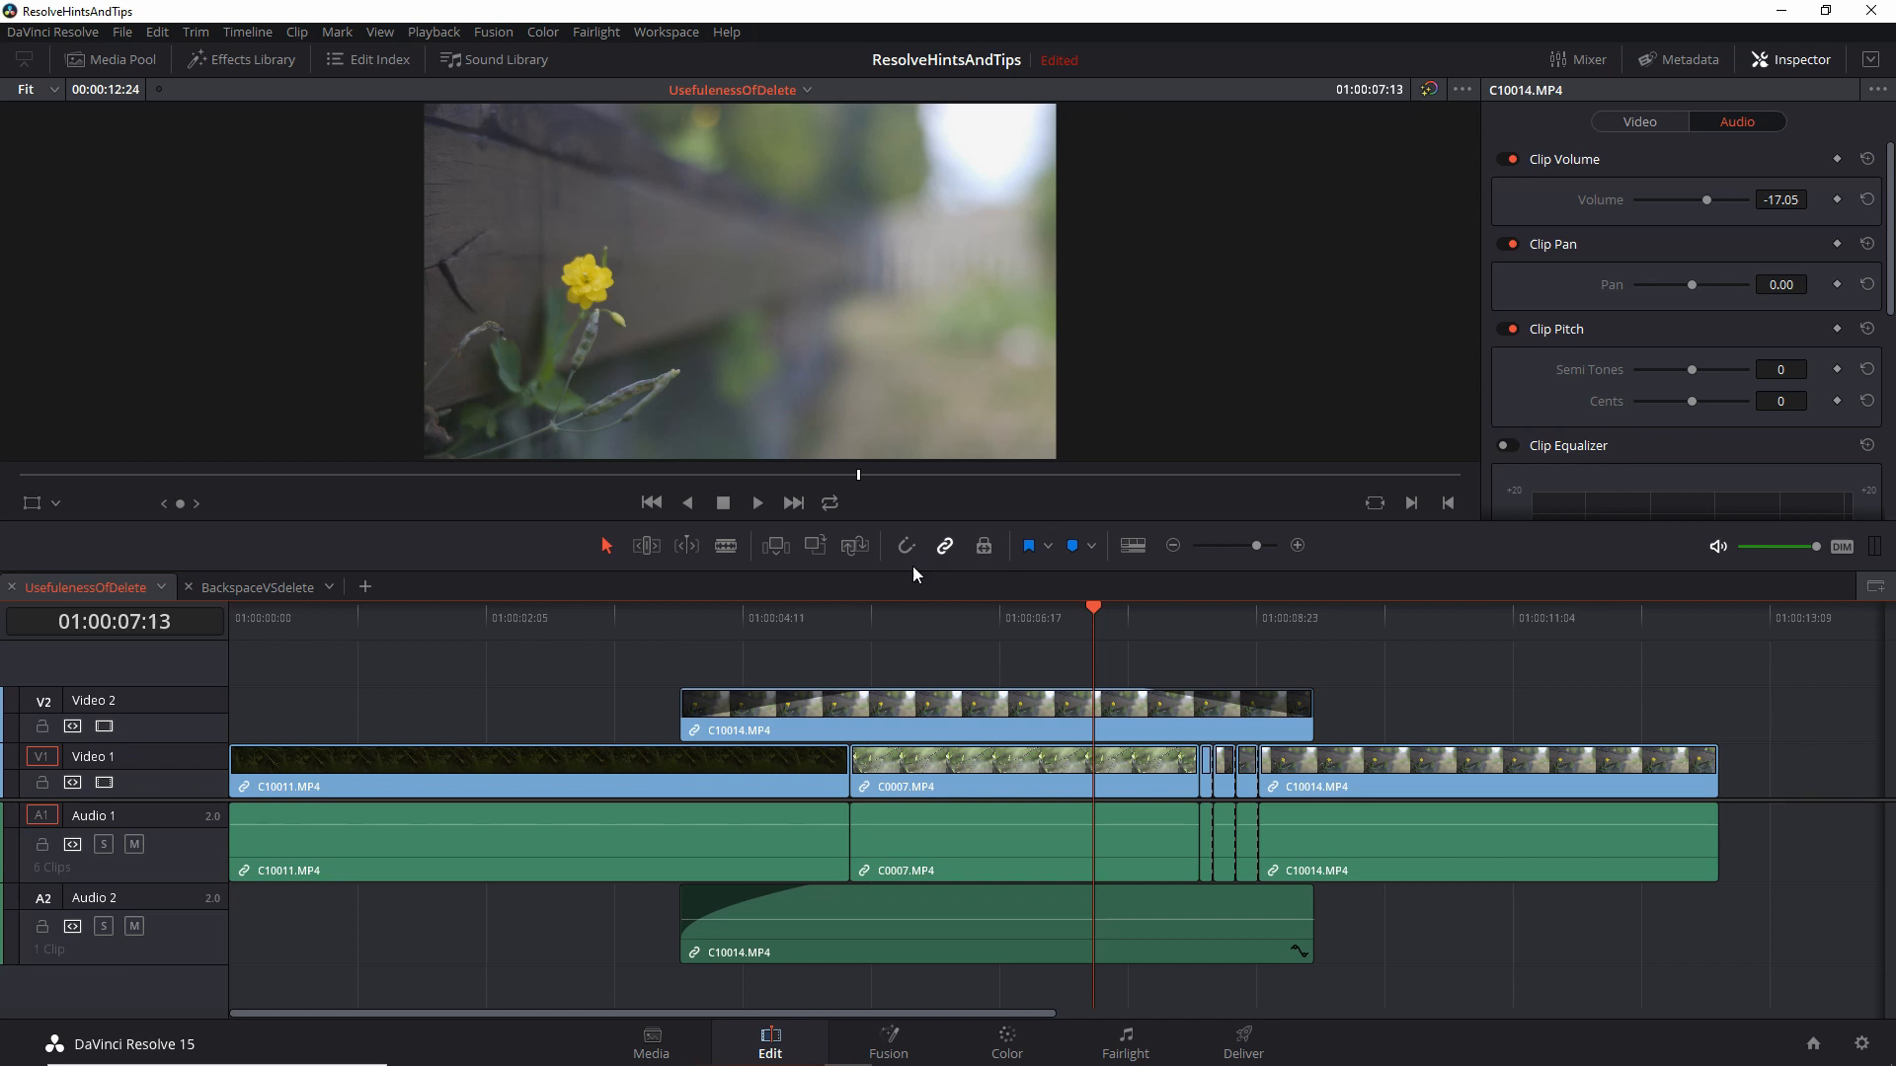
{"action": "mouse_move", "coordinate": [1088, 632]}
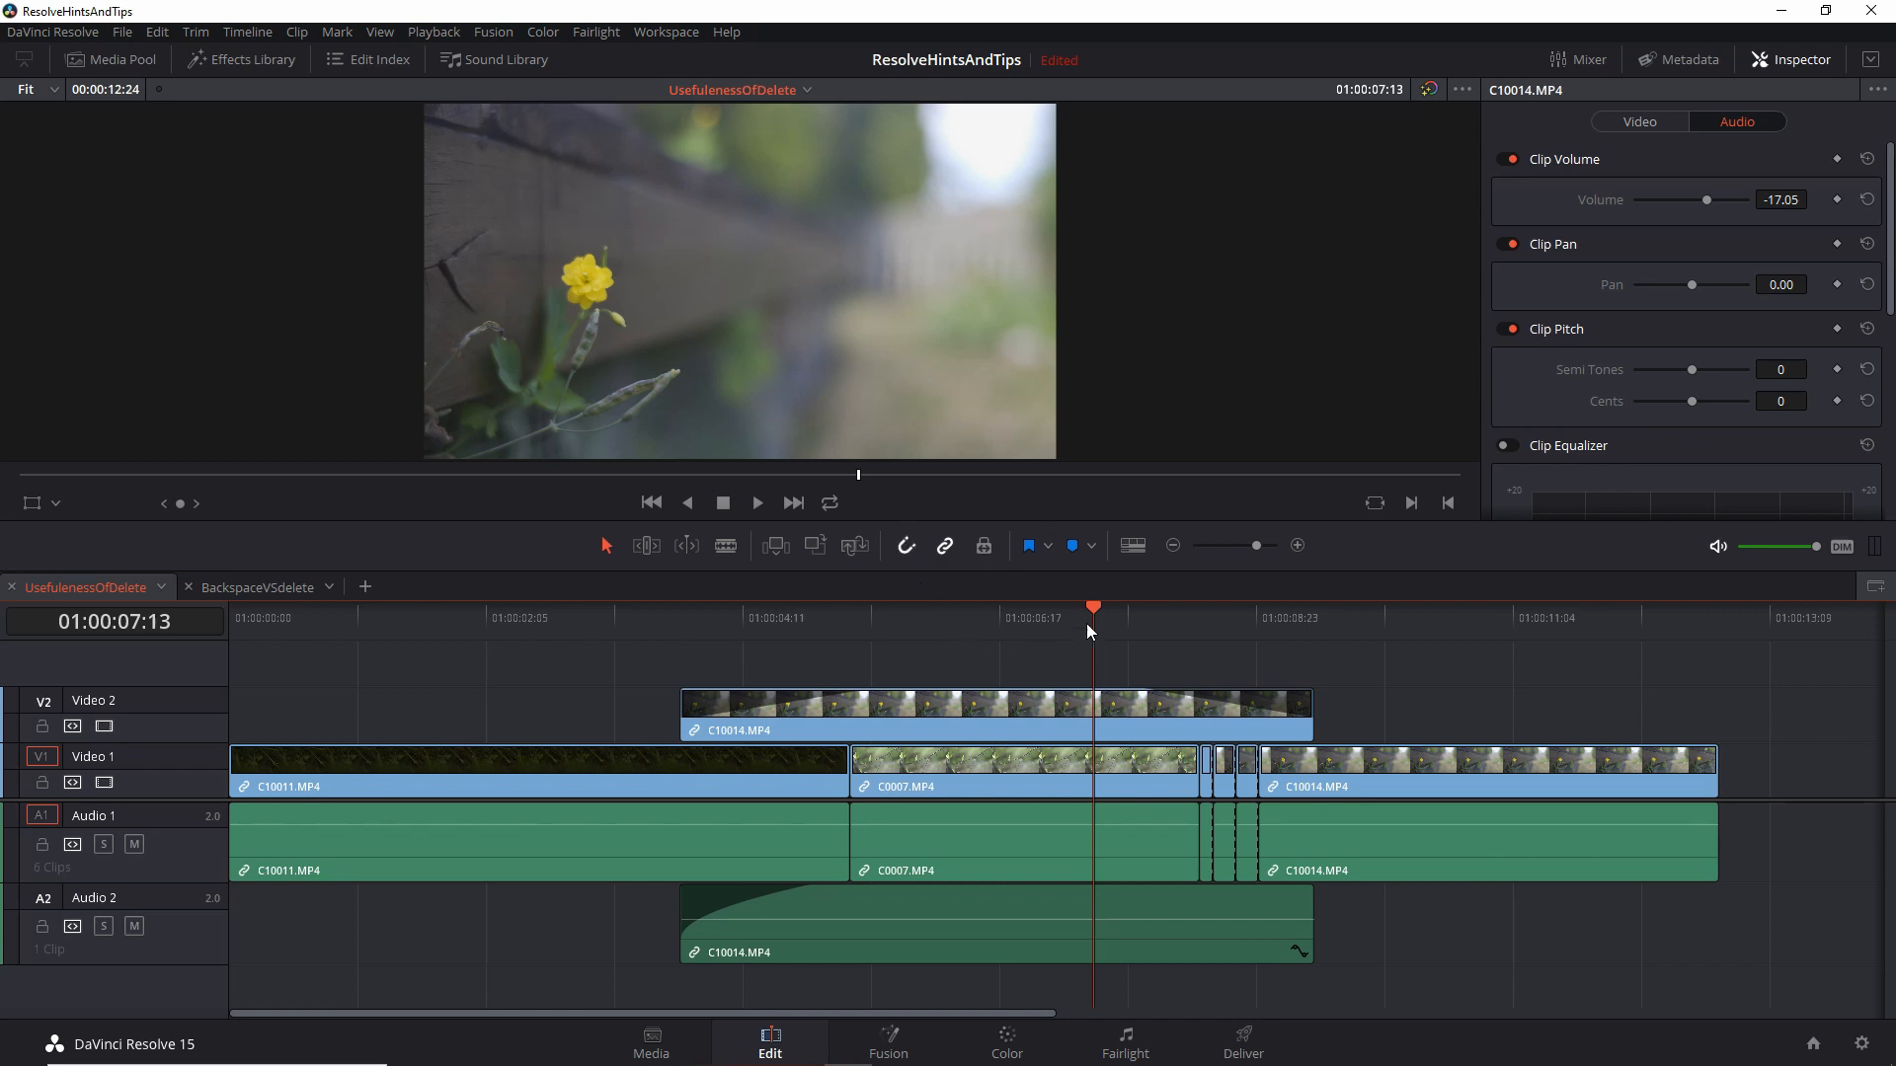
- Reposition the playhead along the timeline ruler, landing at 01:00:07:01 by the C10014 clip start
{"action": "left_click", "coordinate": [880, 618]}
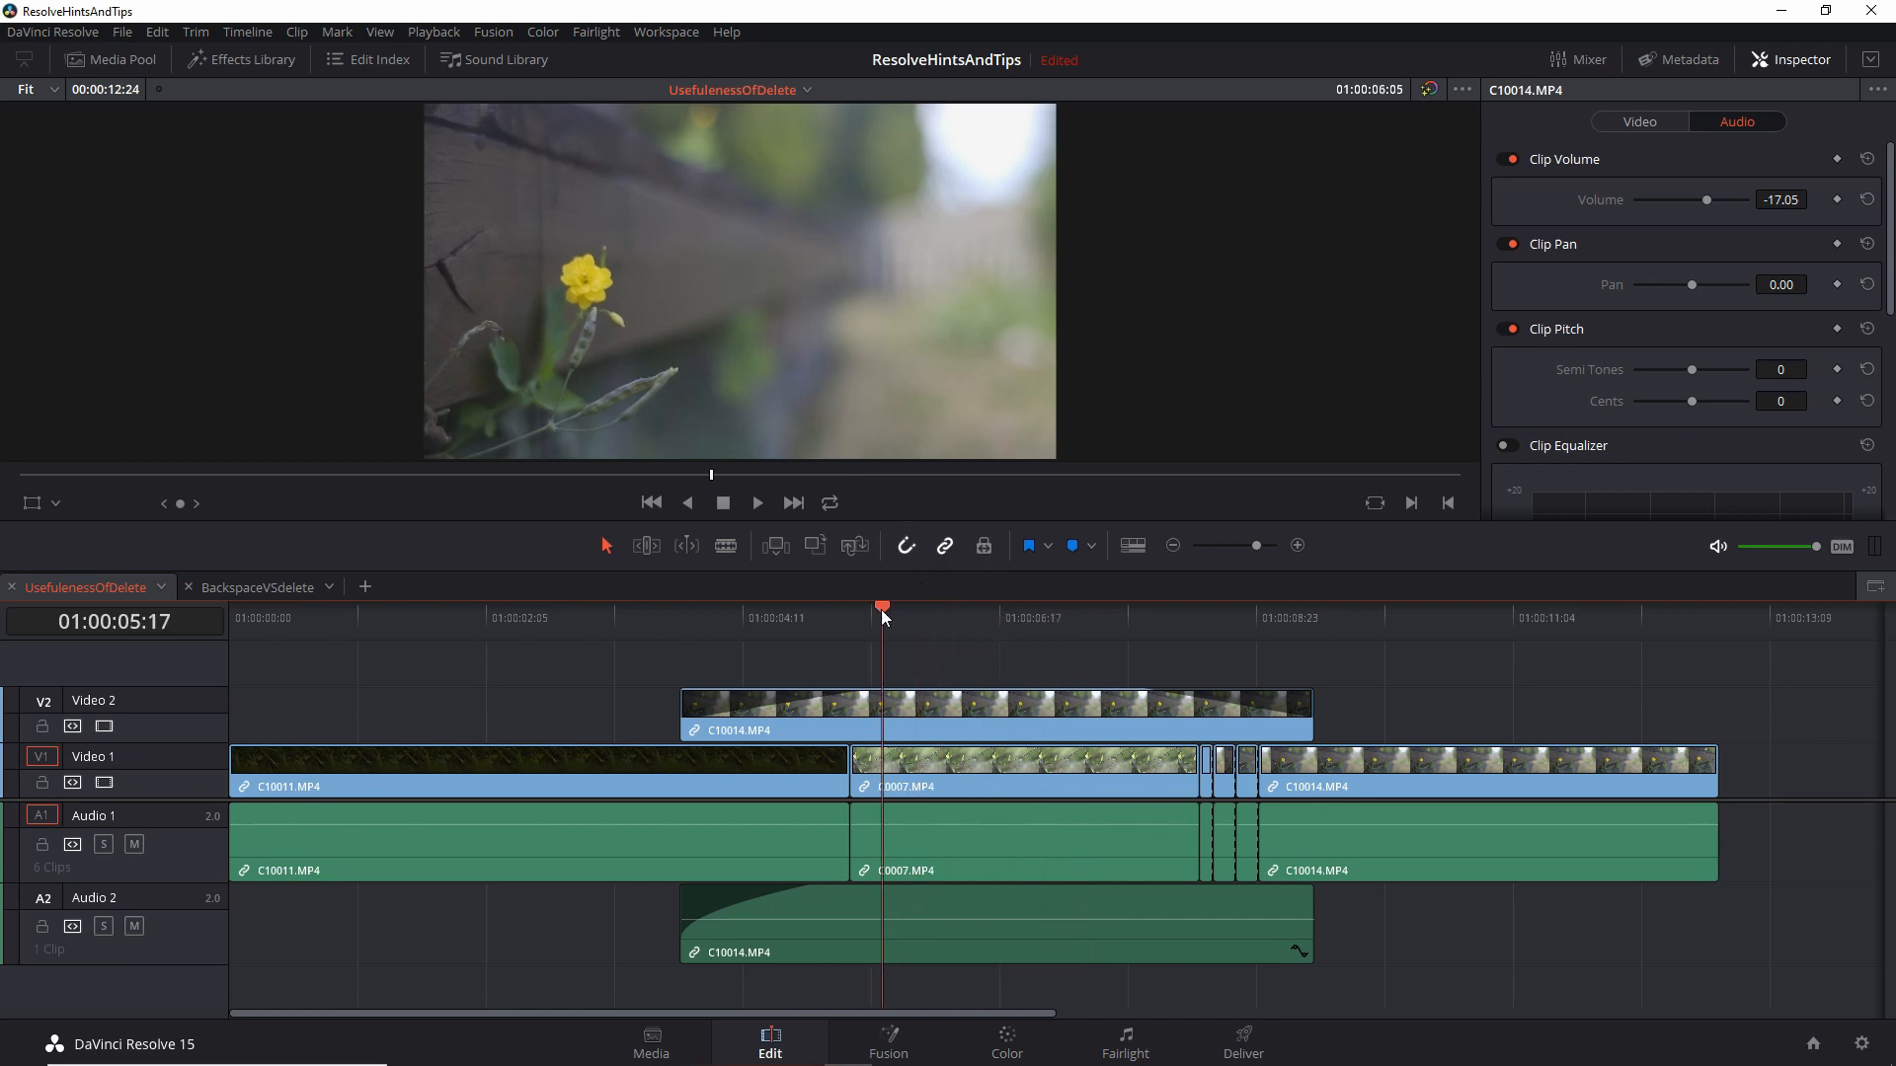
{"action": "left_click", "coordinate": [679, 616]}
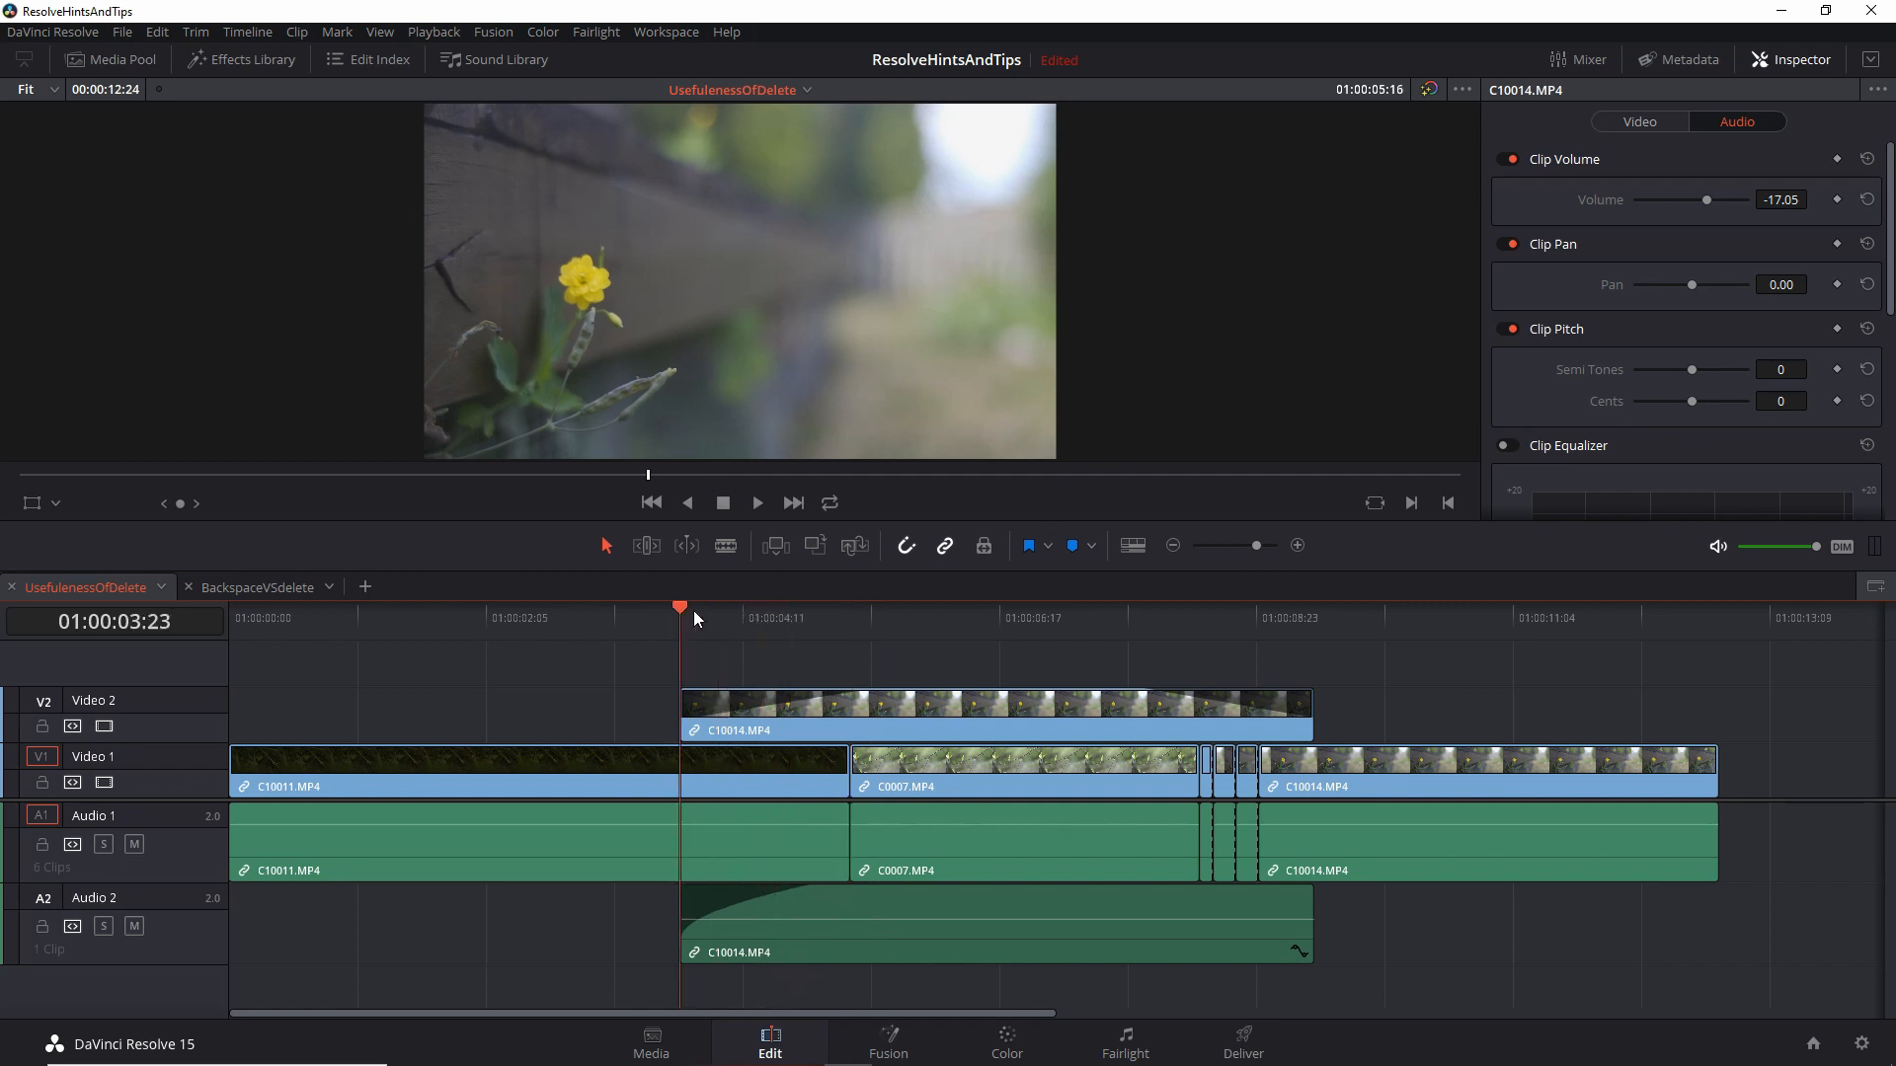
{"action": "left_click", "coordinate": [1198, 618]}
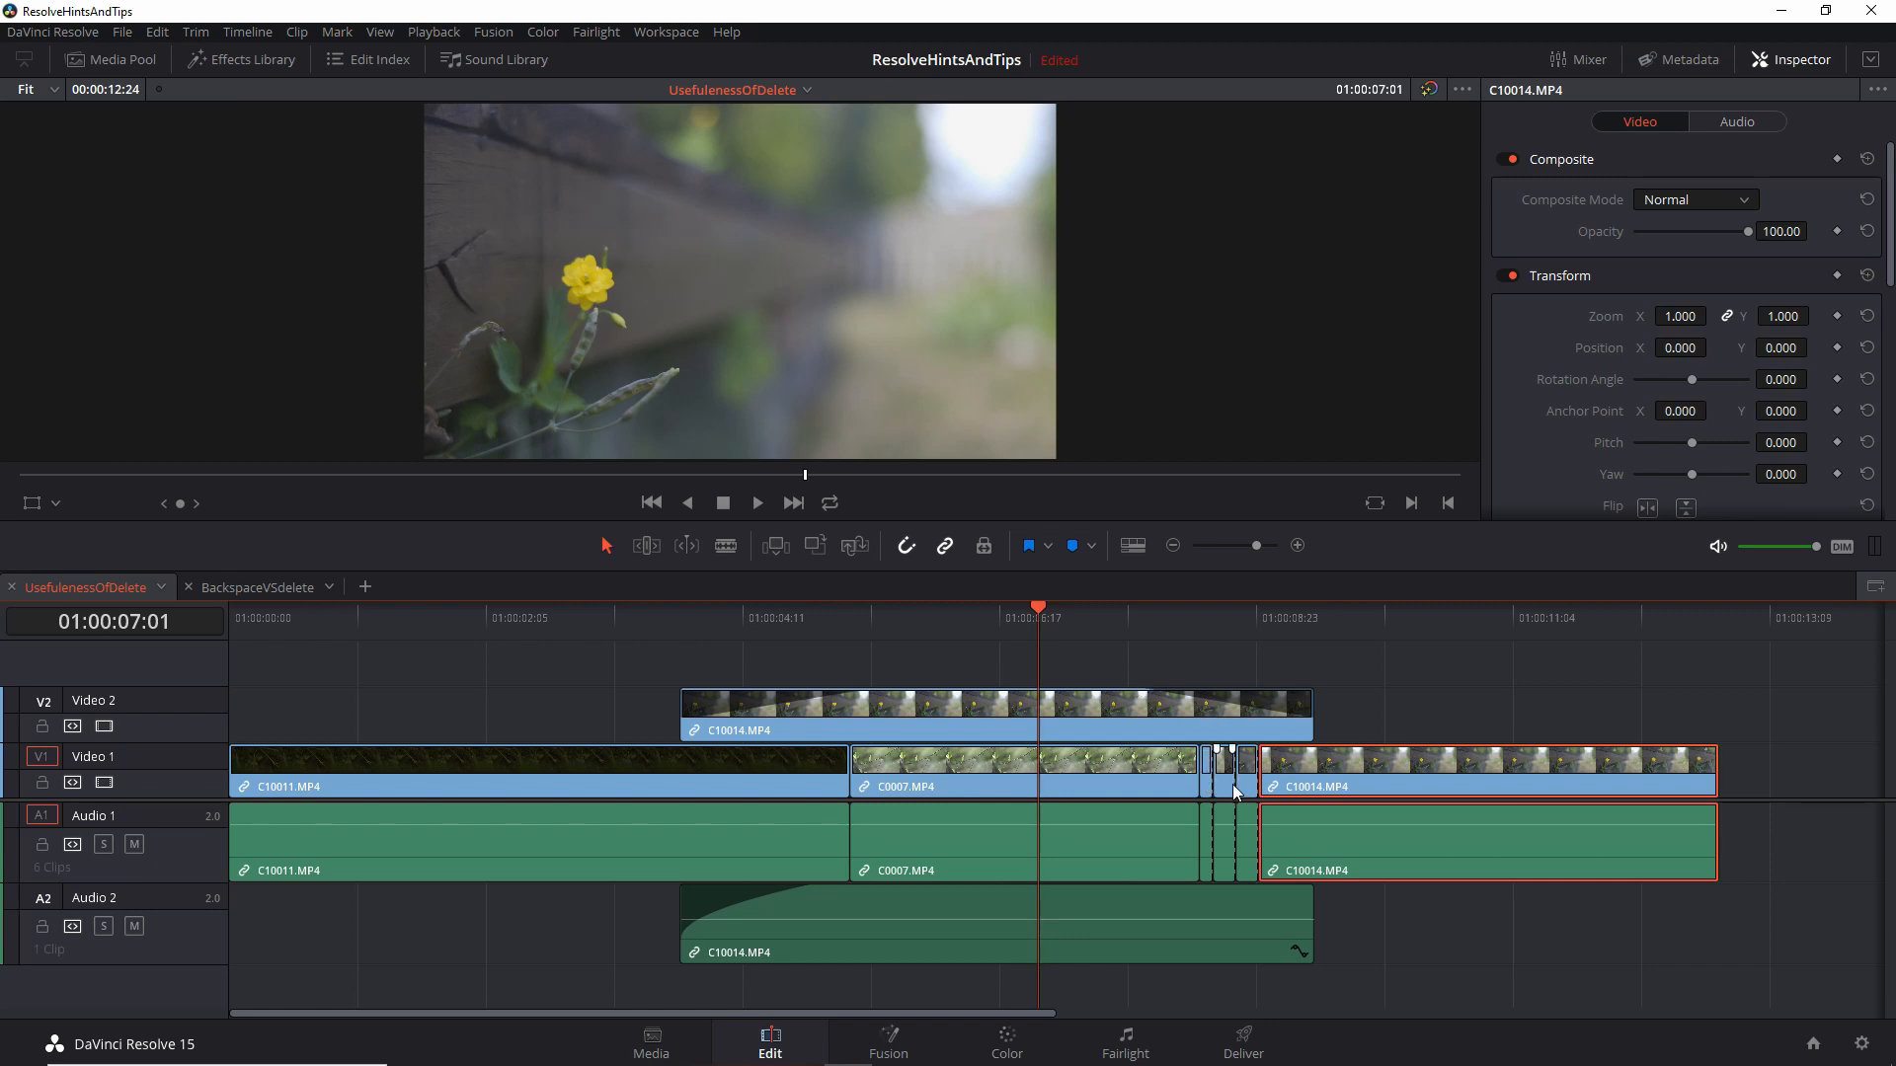
{"action": "mouse_move", "coordinate": [1248, 800]}
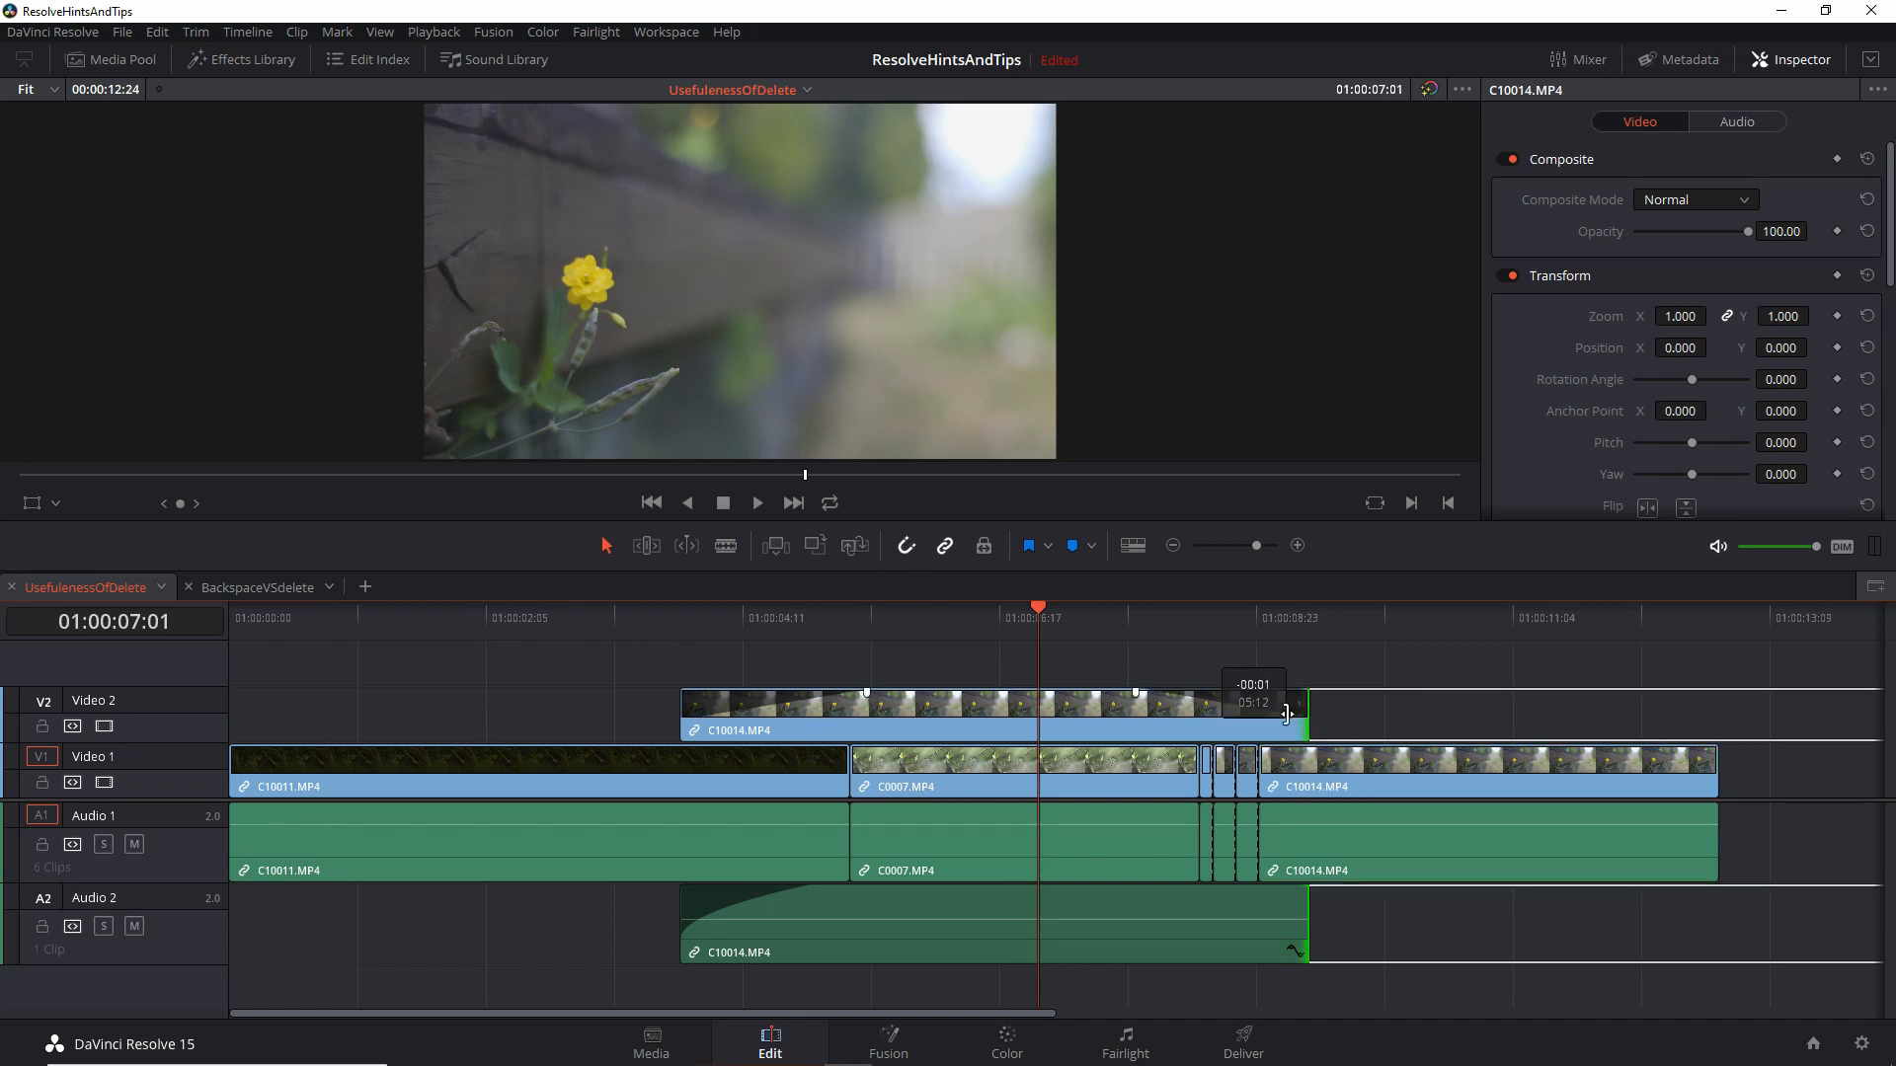
{"action": "left_click_drag", "start_coordinate": [1288, 711], "coordinate": [1233, 711]}
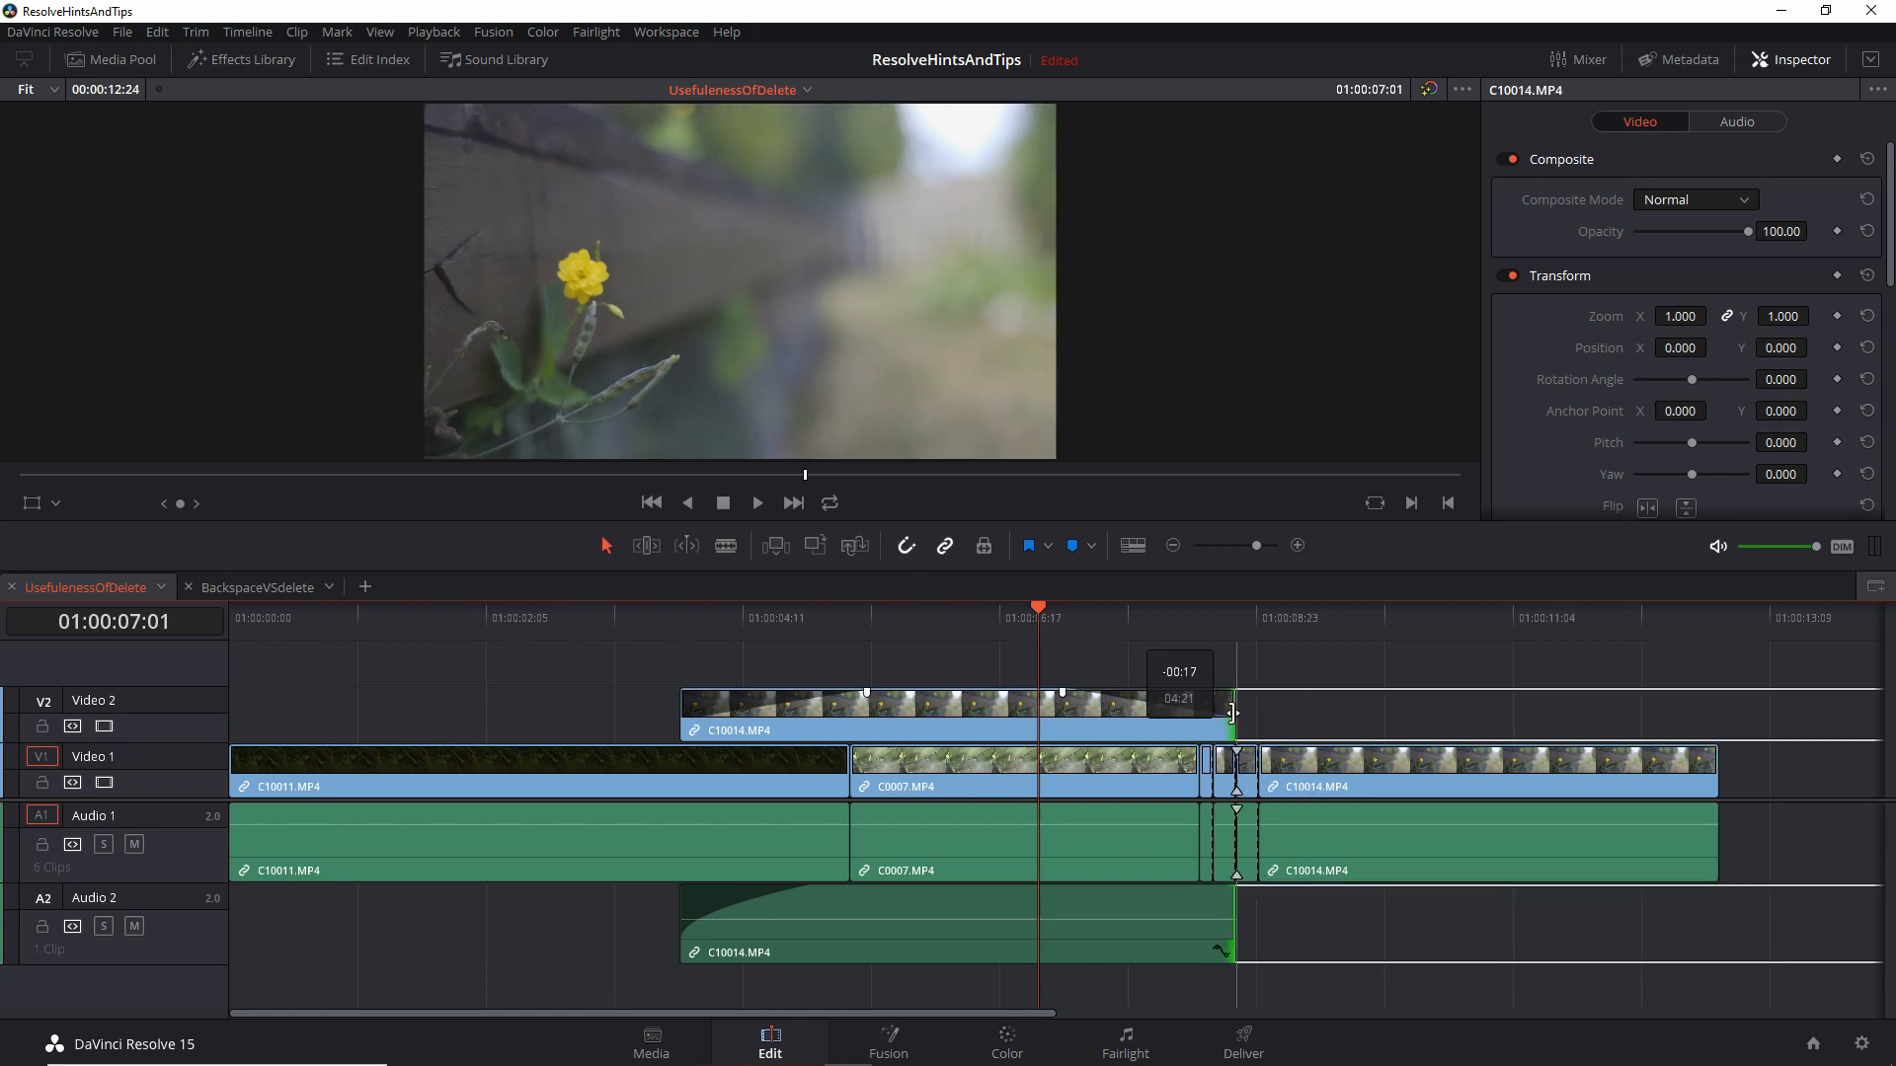
{"action": "left_click_drag", "start_coordinate": [1232, 713], "coordinate": [1212, 713]}
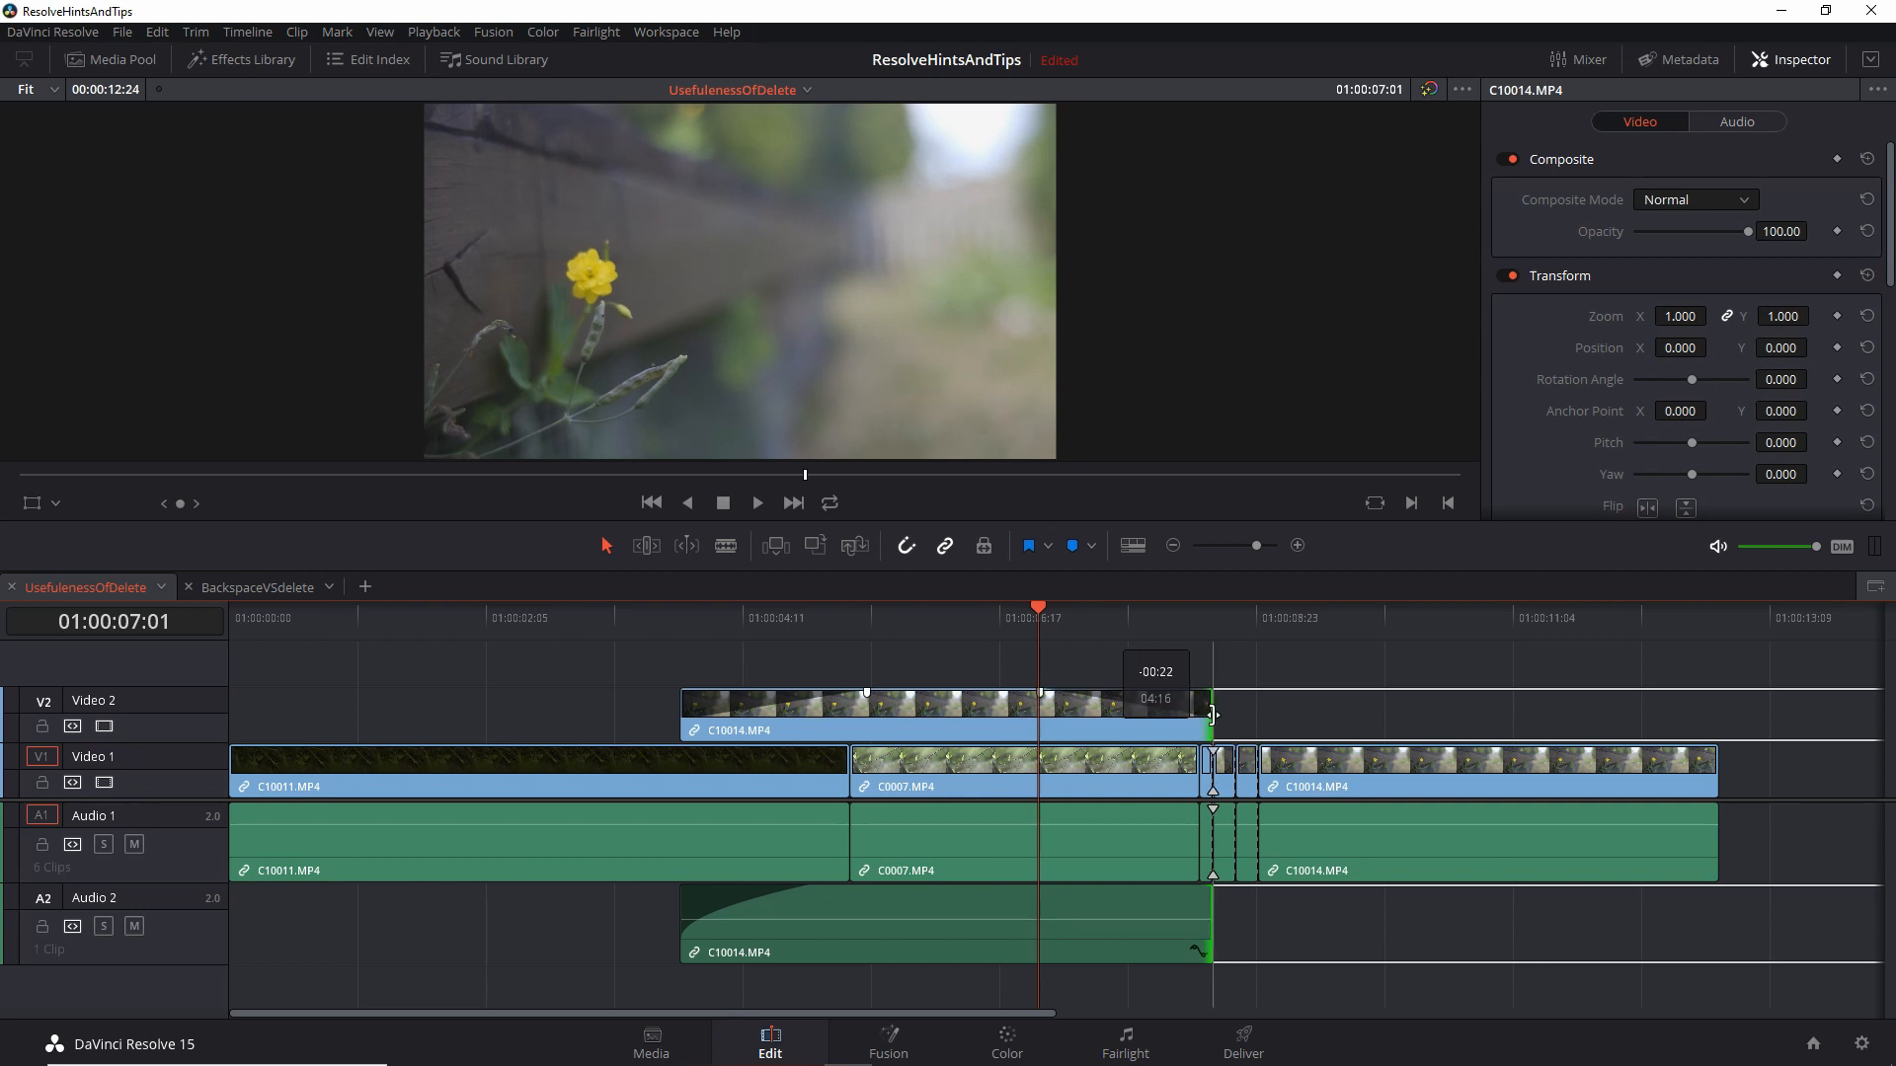
{"action": "left_click_drag", "start_coordinate": [1213, 713], "coordinate": [1232, 718]}
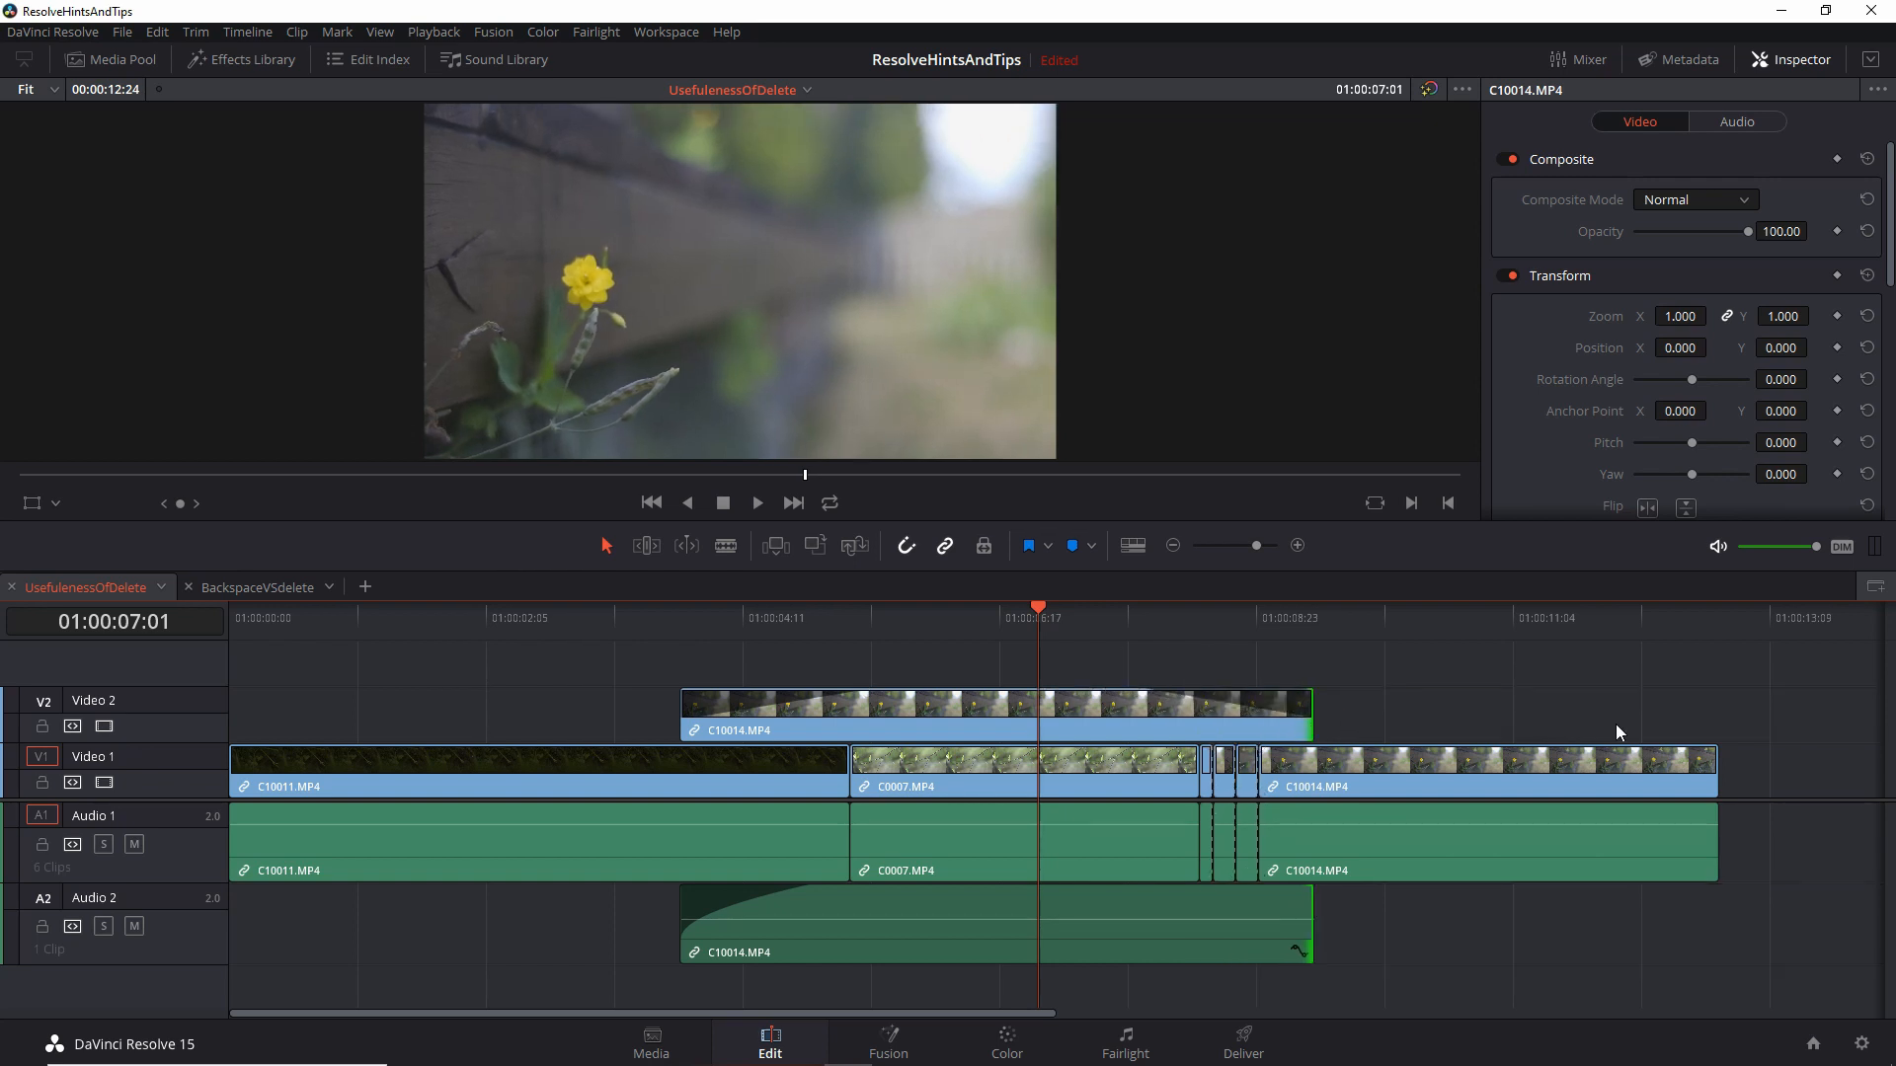
{"action": "mouse_move", "coordinate": [1302, 709]}
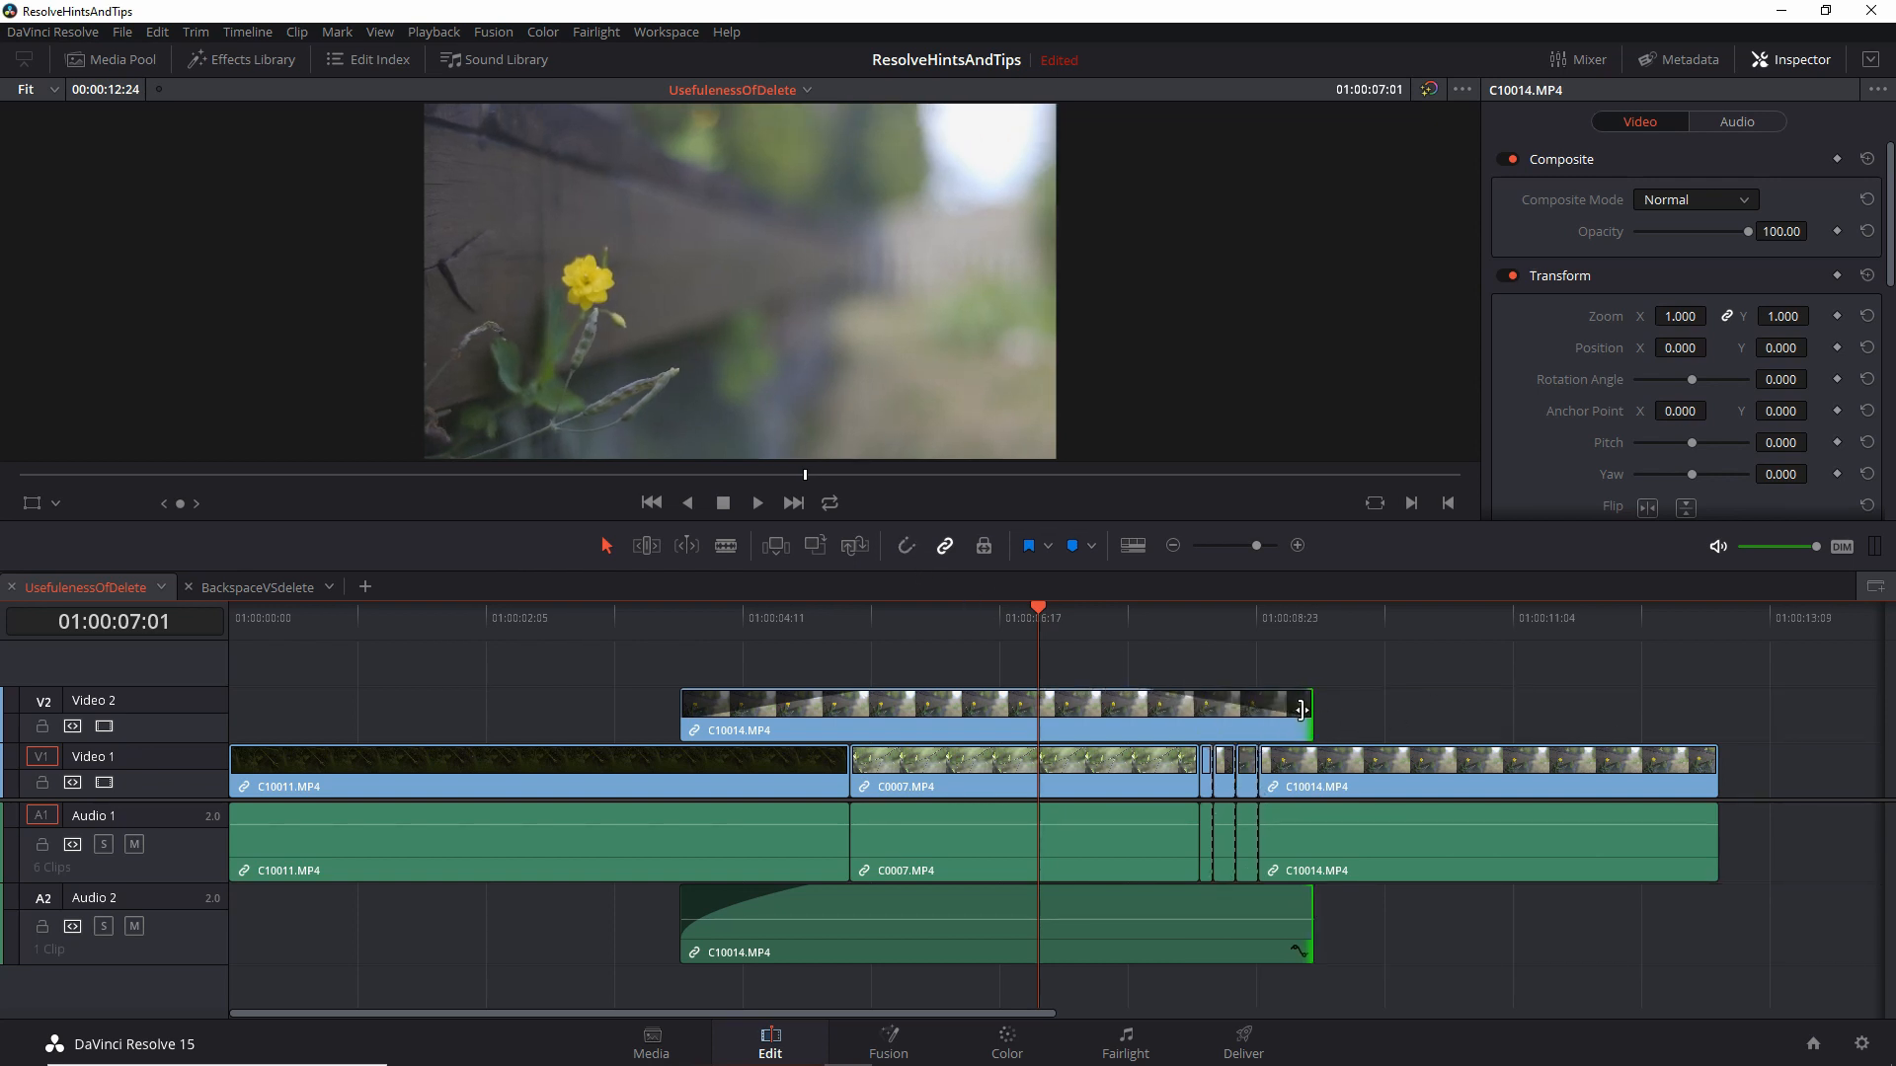
- Trim the C10014 tail back toward the C0007 edge, then extend it out past the short clips
{"action": "left_click_drag", "start_coordinate": [1303, 709], "coordinate": [1199, 723]}
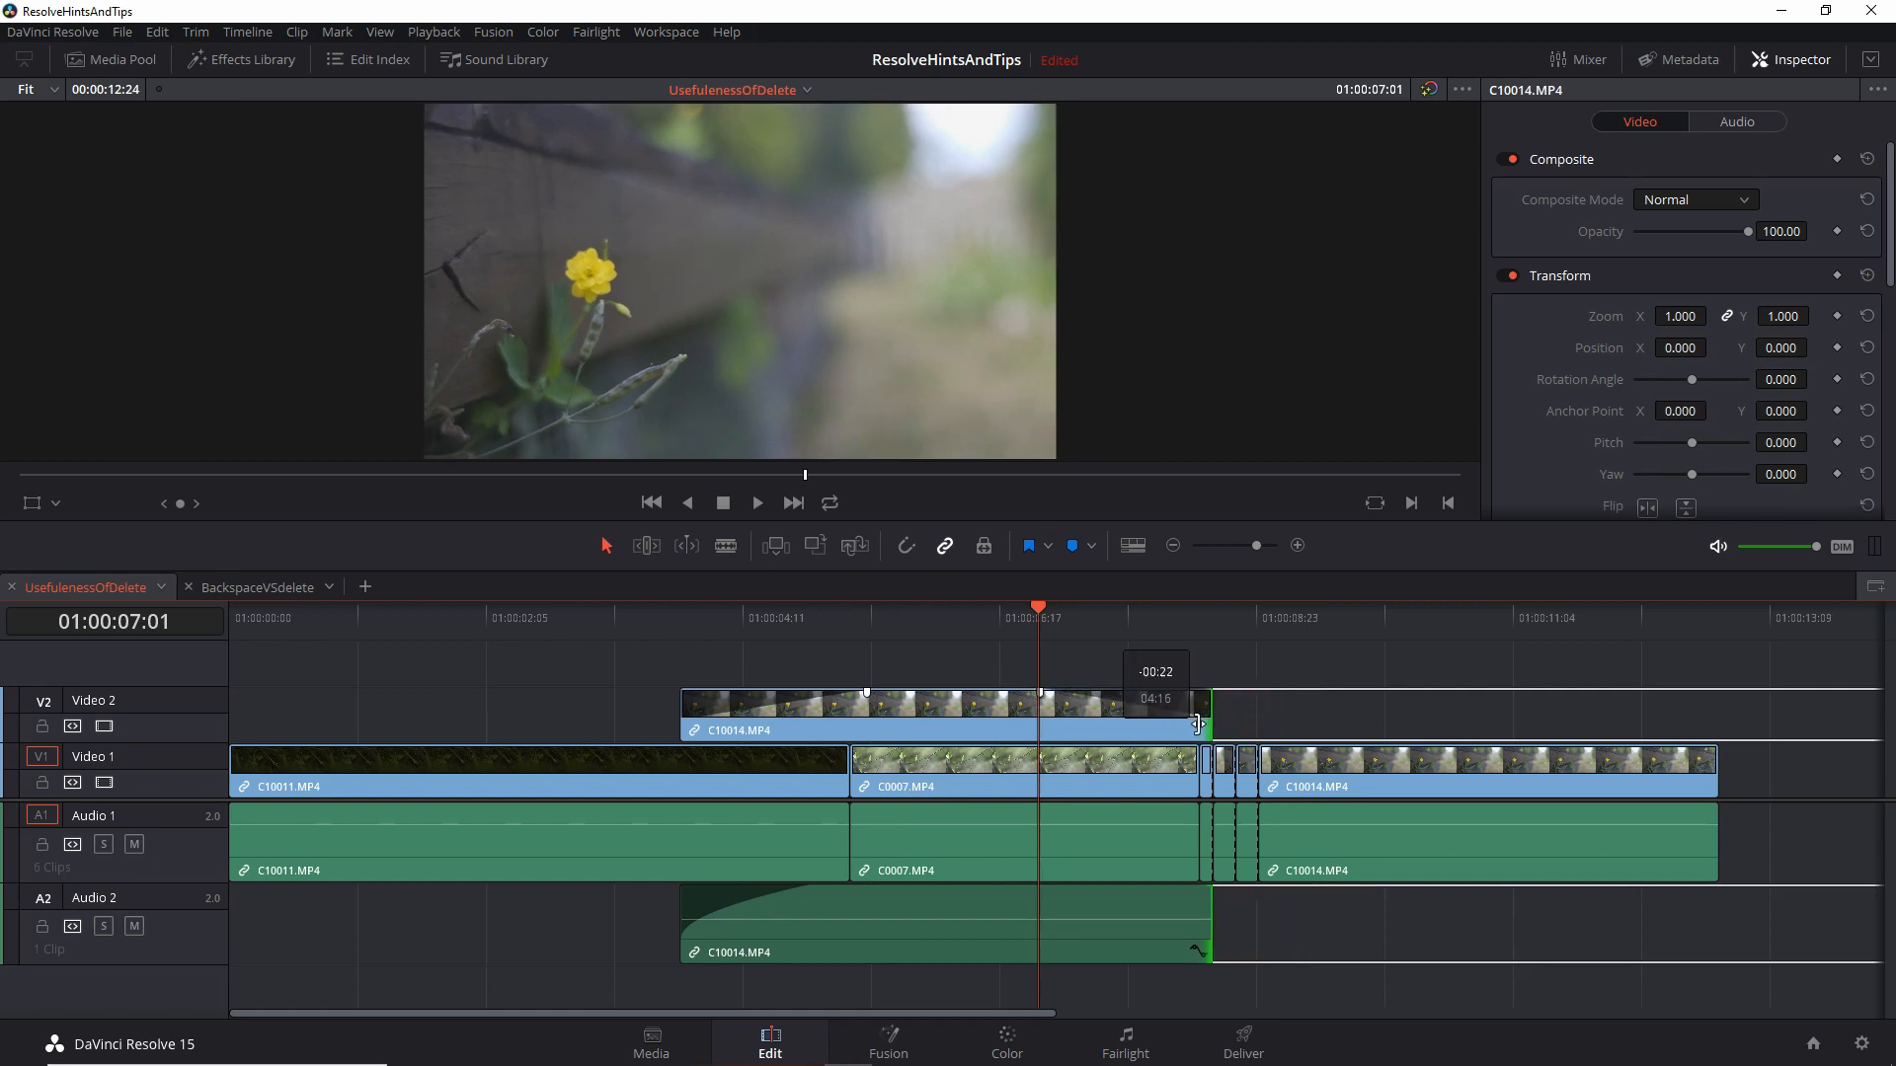
{"action": "left_click_drag", "start_coordinate": [1197, 723], "coordinate": [1209, 729]}
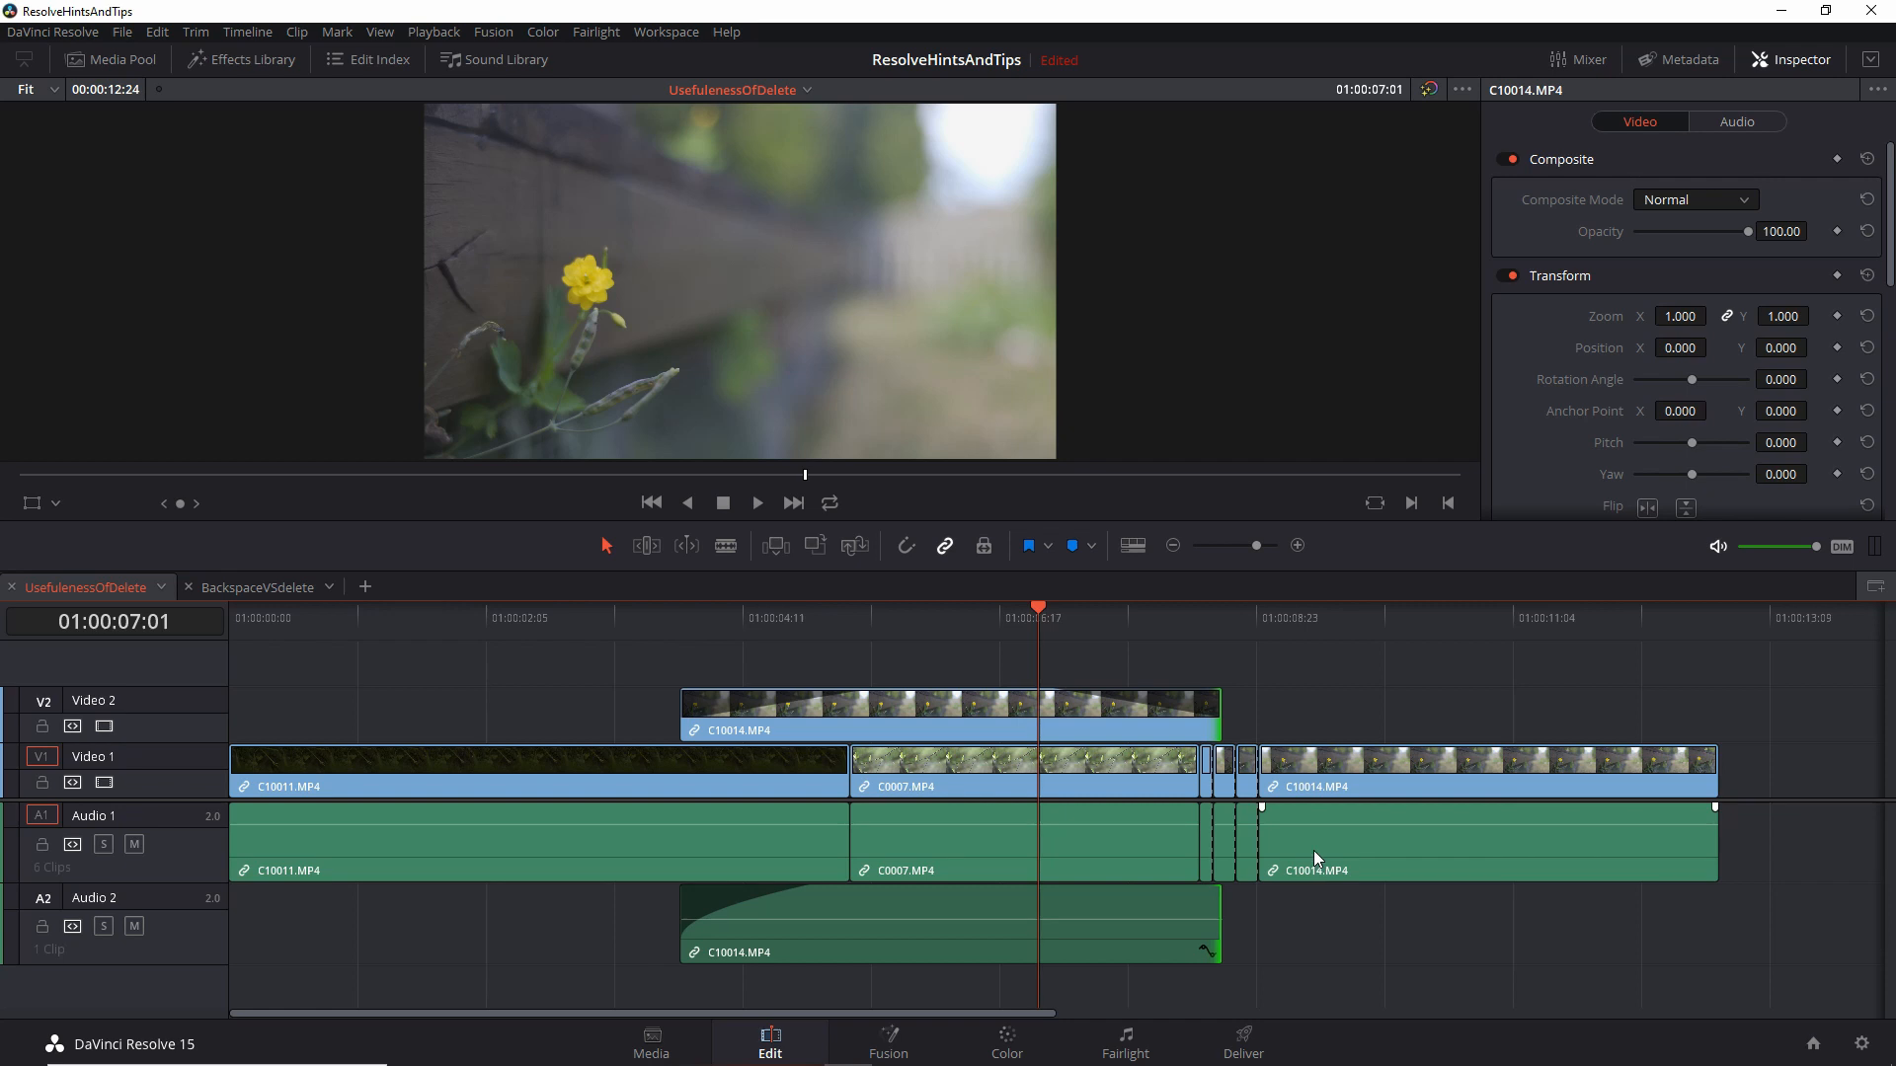
{"action": "left_click_drag", "start_coordinate": [1221, 713], "coordinate": [1294, 713]}
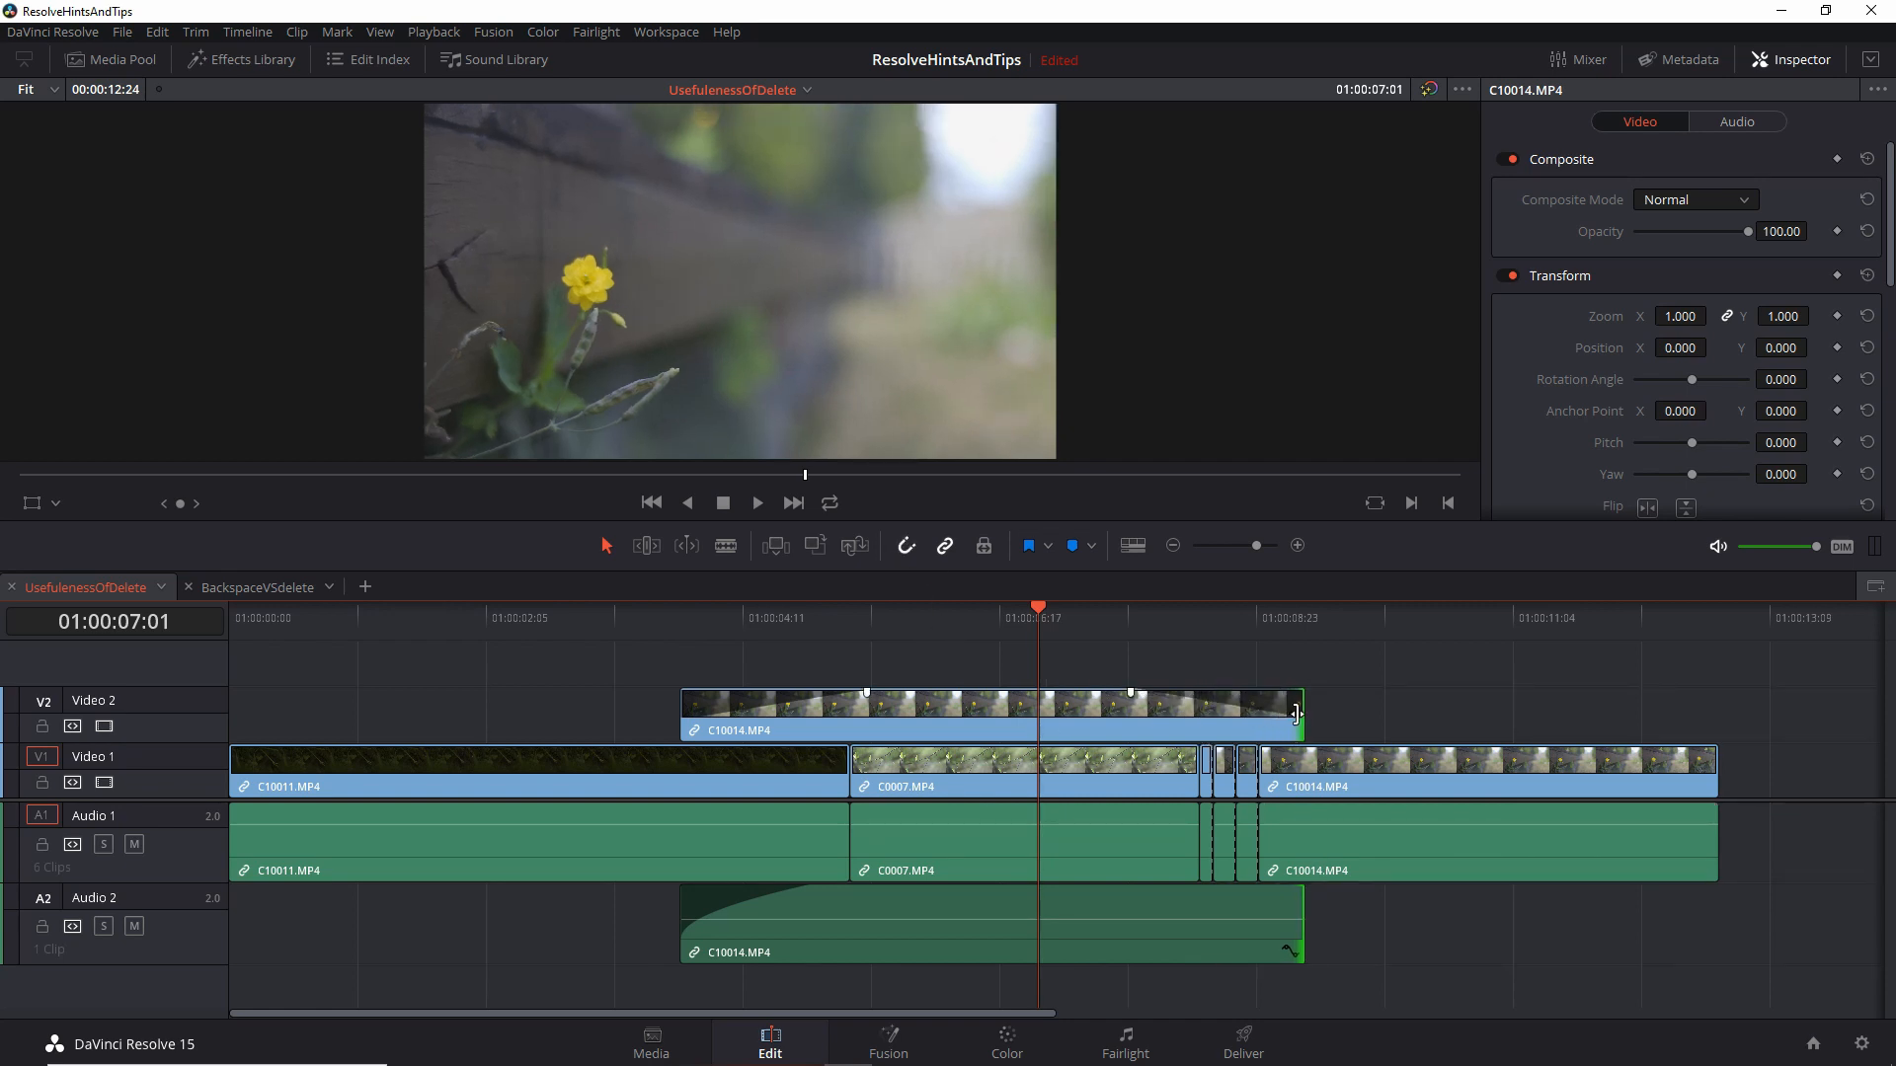
{"action": "left_click_drag", "start_coordinate": [1296, 711], "coordinate": [1191, 711]}
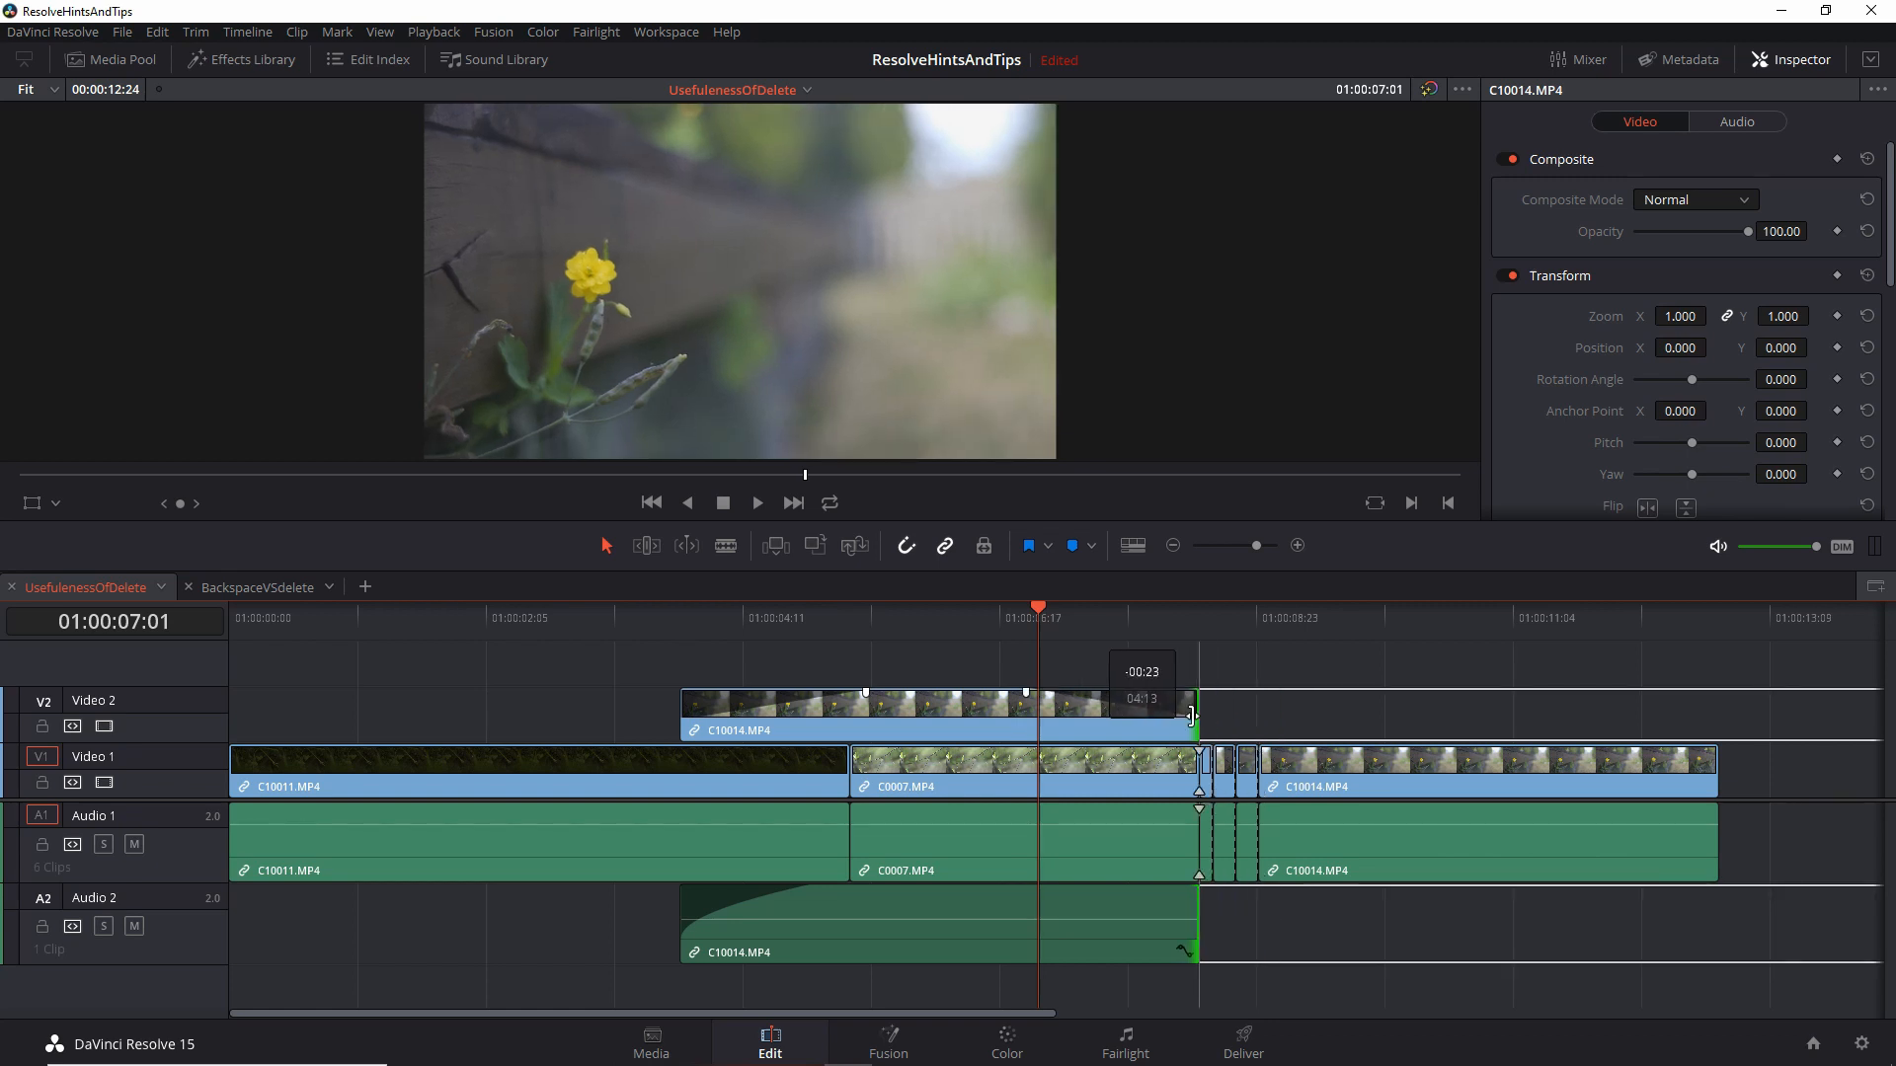
{"action": "left_click_drag", "start_coordinate": [1195, 713], "coordinate": [1257, 713]}
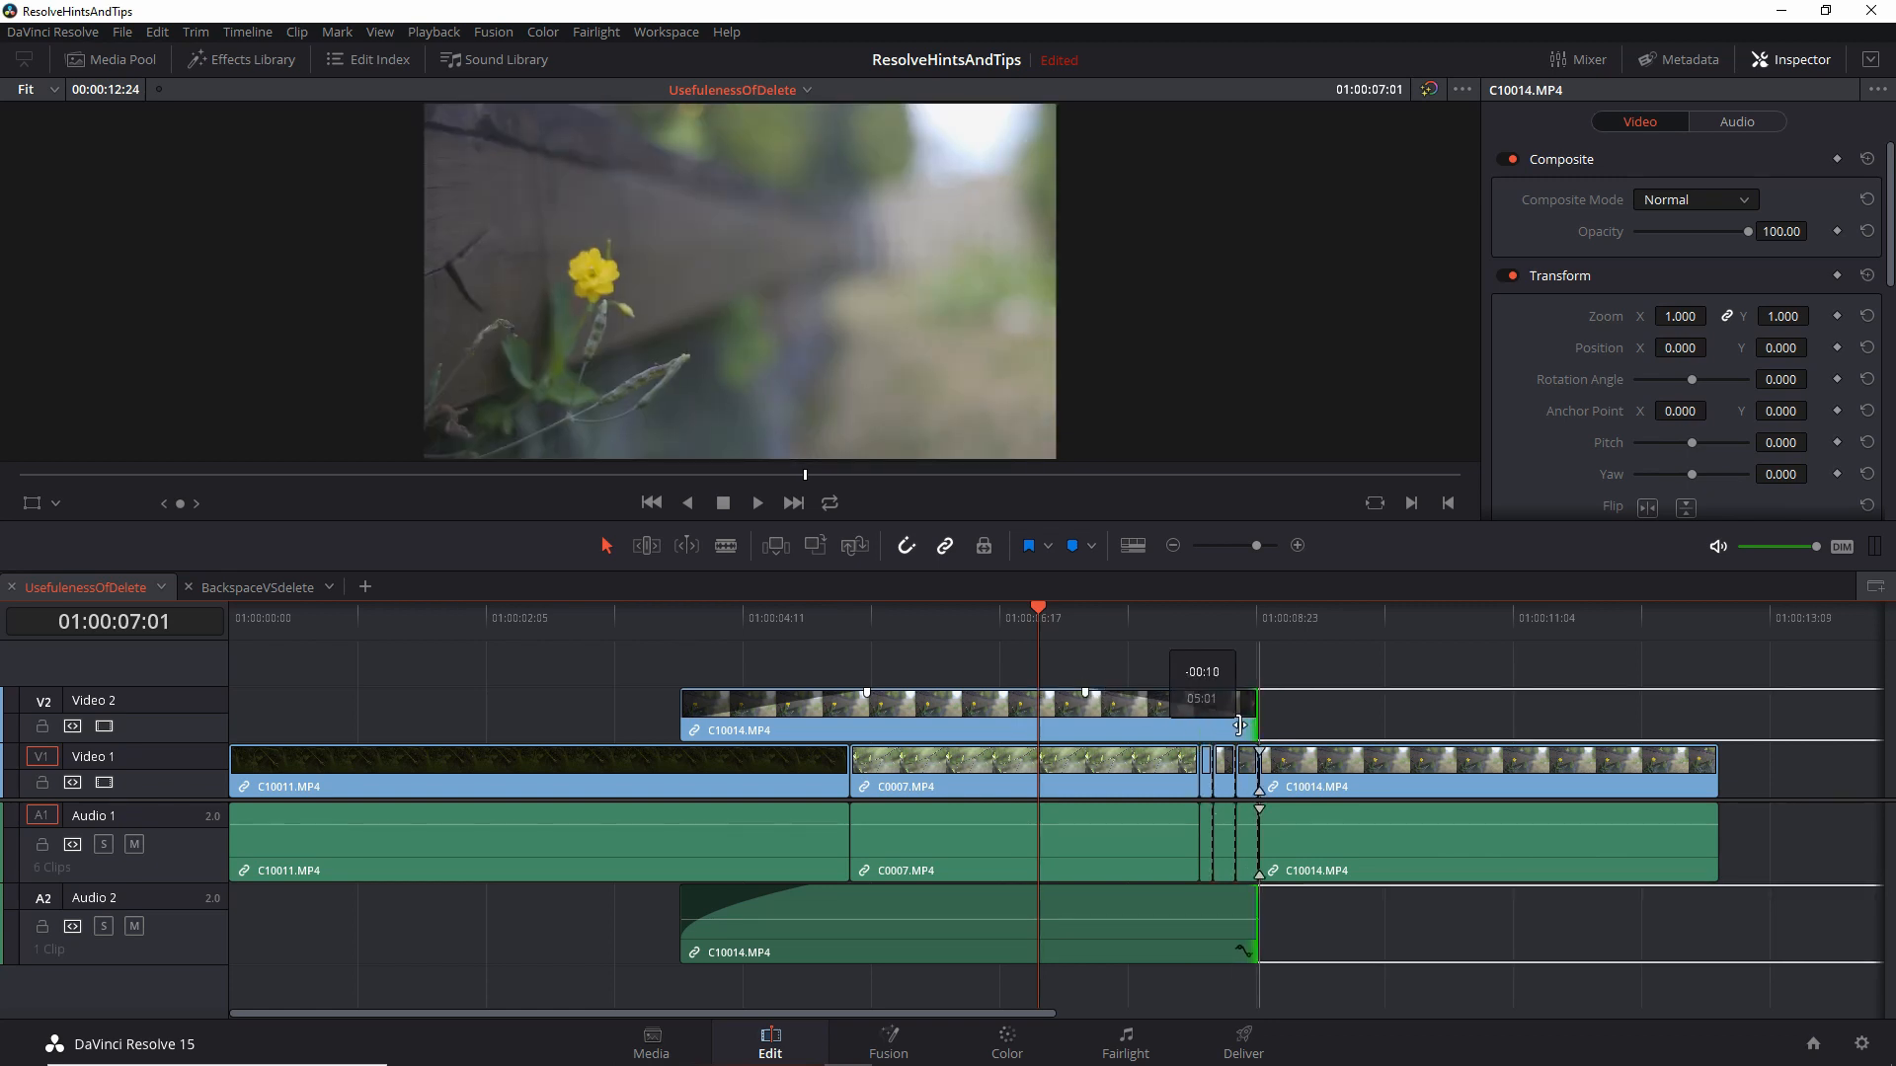
- Nudge the C10014 tail with snapping until it ends just after C0007 on Video 1
{"action": "left_click_drag", "start_coordinate": [1240, 725], "coordinate": [1212, 722]}
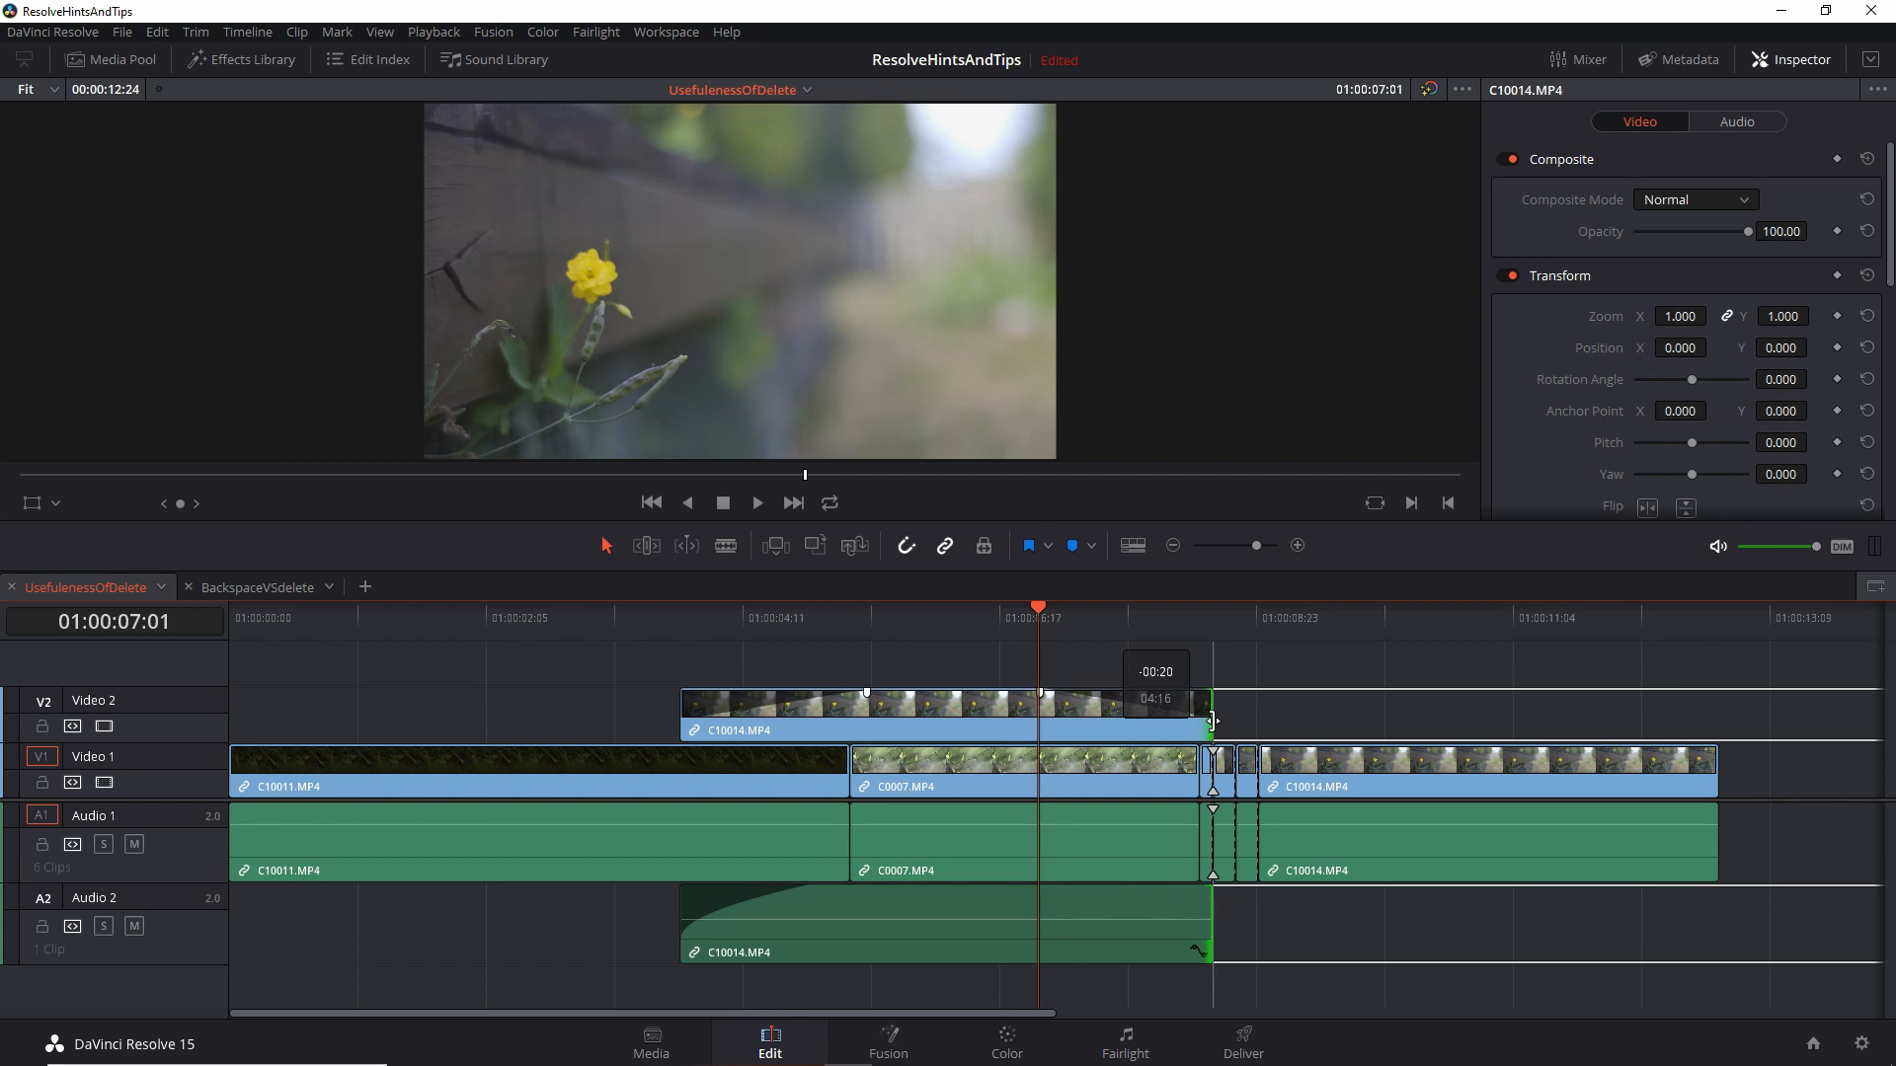
{"action": "left_click_drag", "start_coordinate": [1213, 721], "coordinate": [1233, 721]}
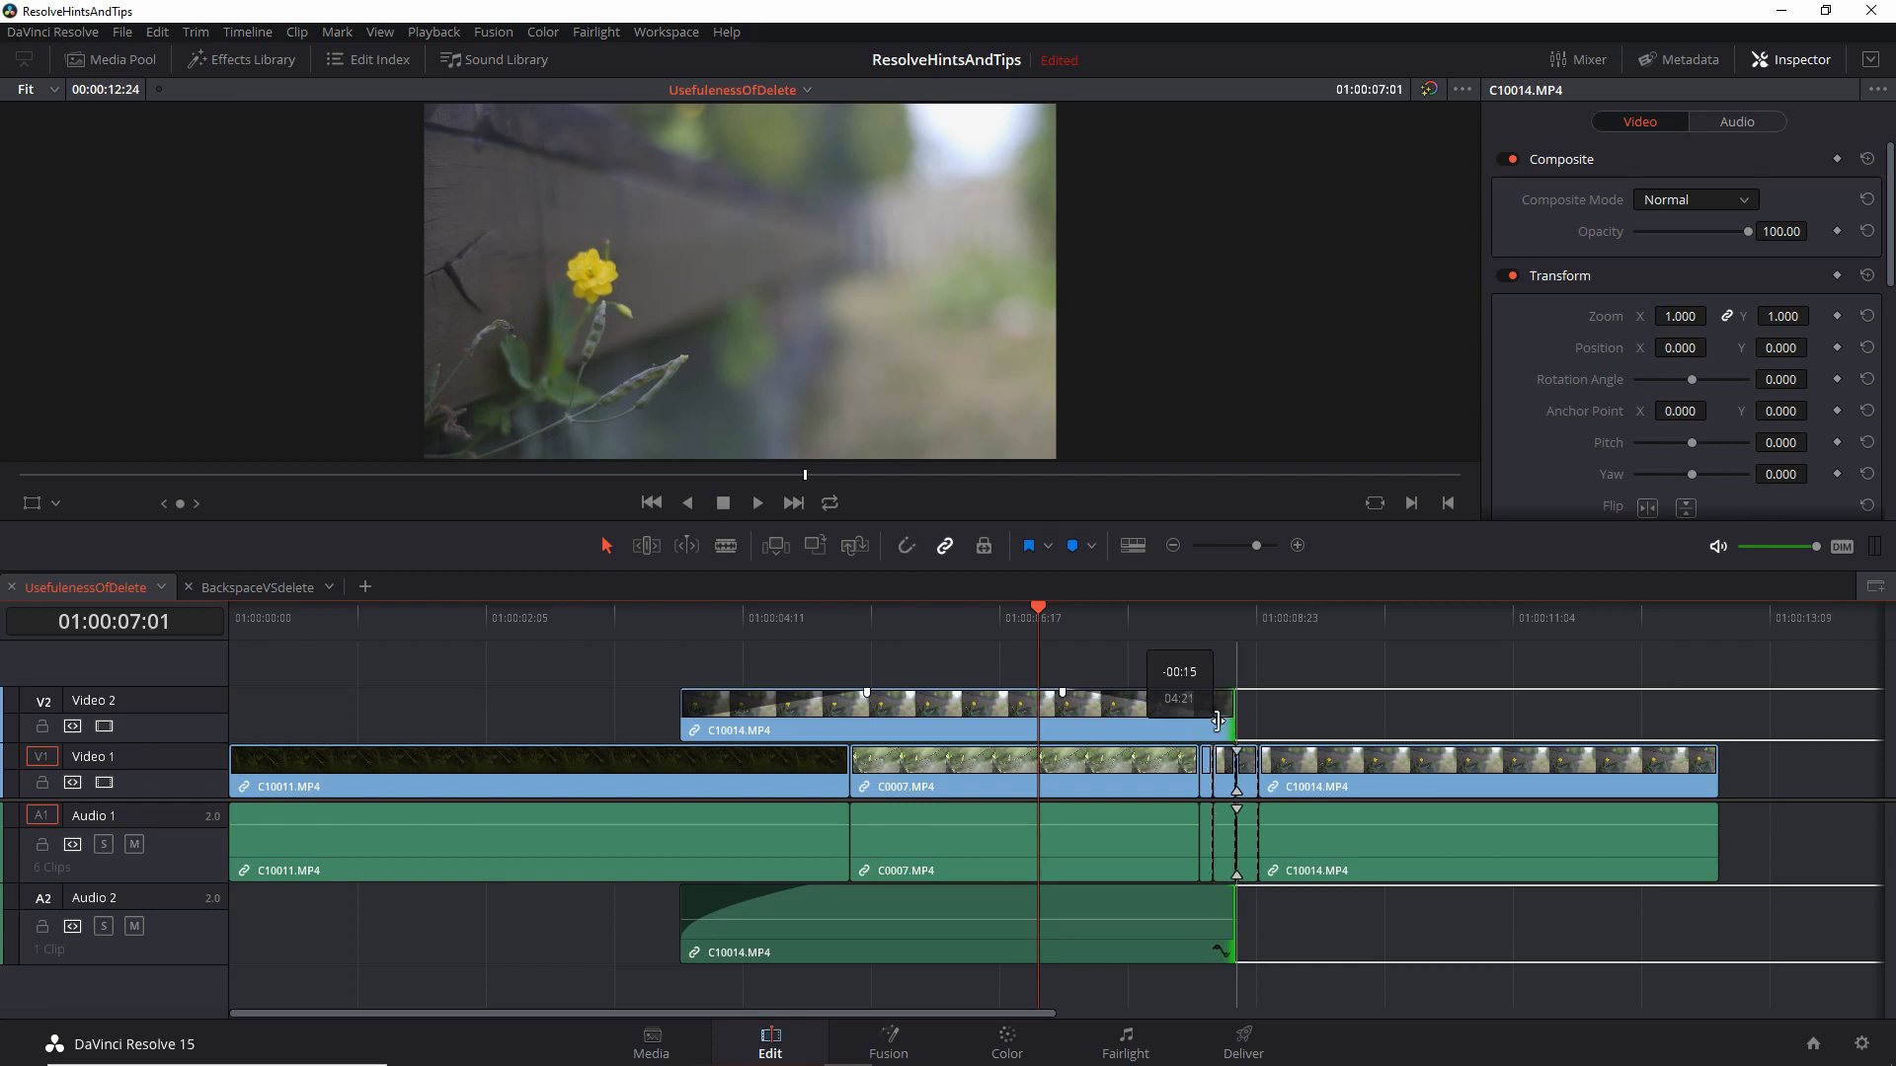
{"action": "left_click_drag", "start_coordinate": [1218, 719], "coordinate": [1230, 719]}
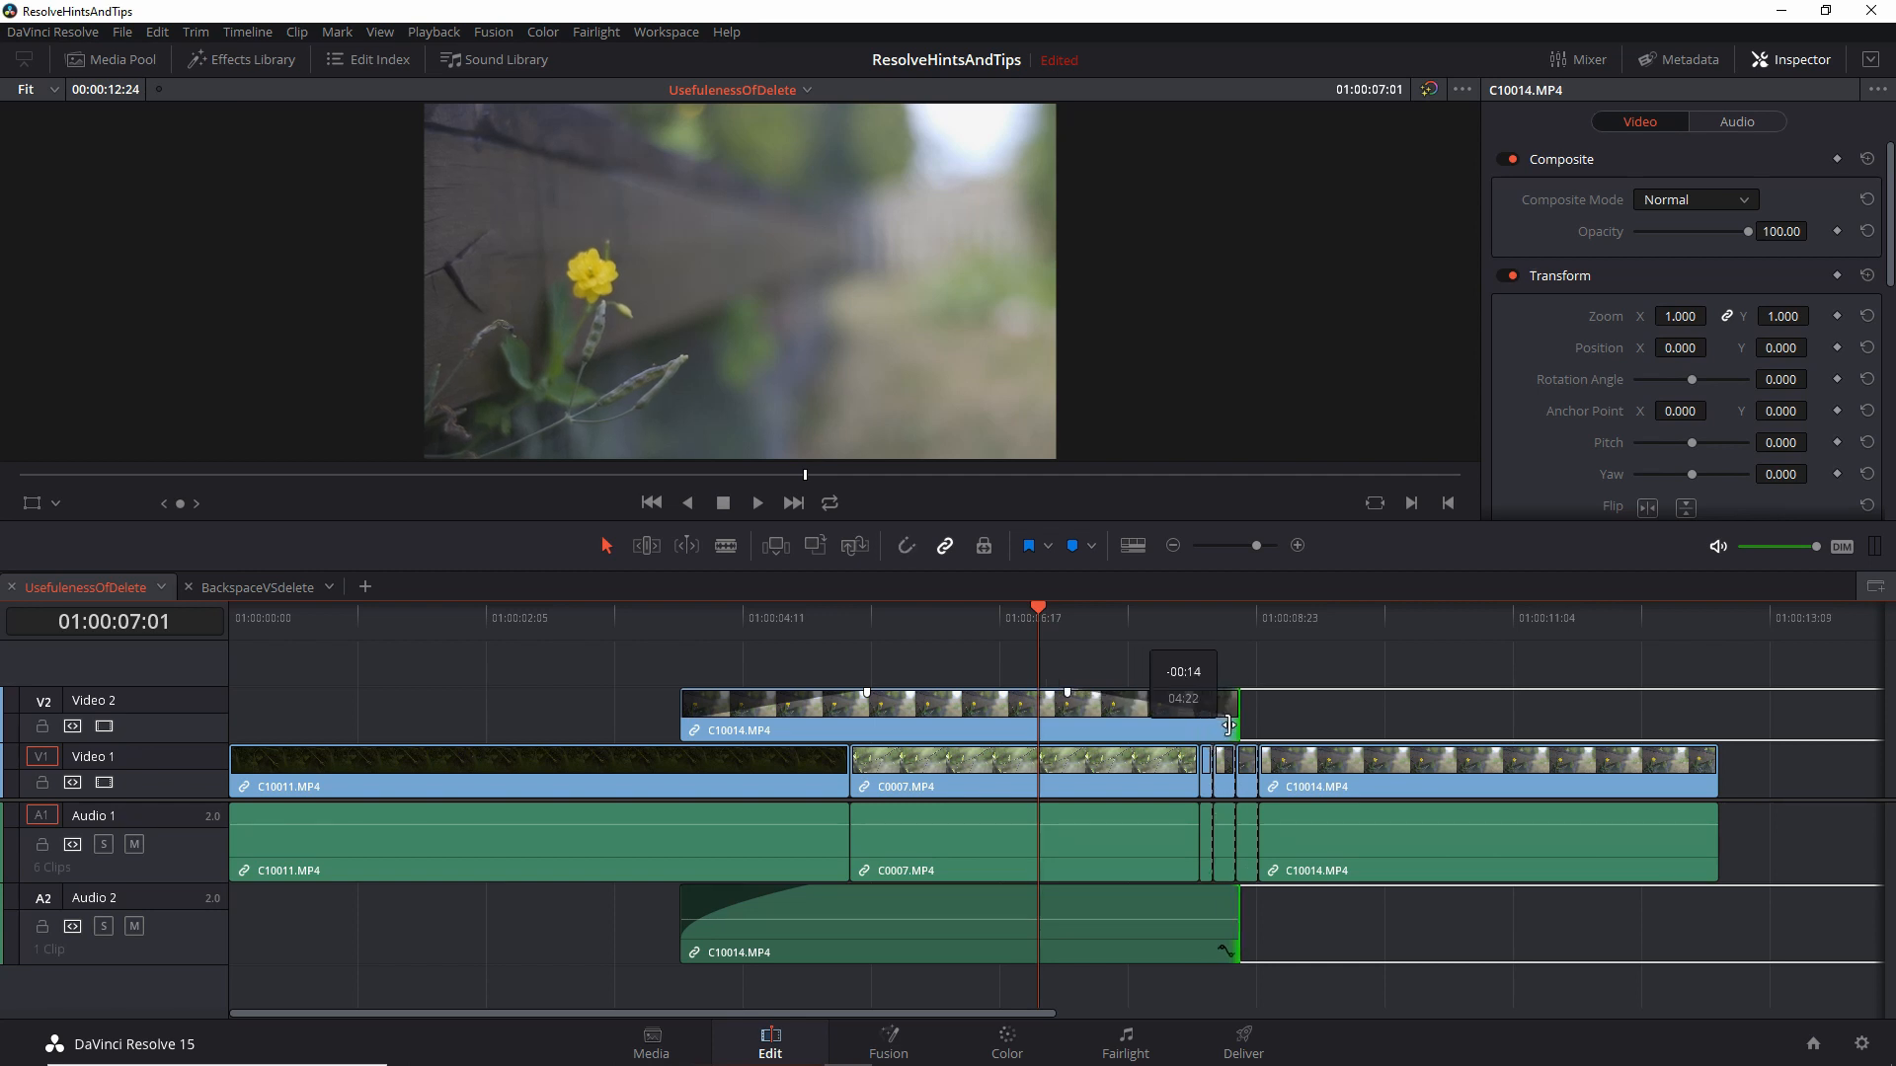
{"action": "left_click_drag", "start_coordinate": [1227, 727], "coordinate": [1214, 727]}
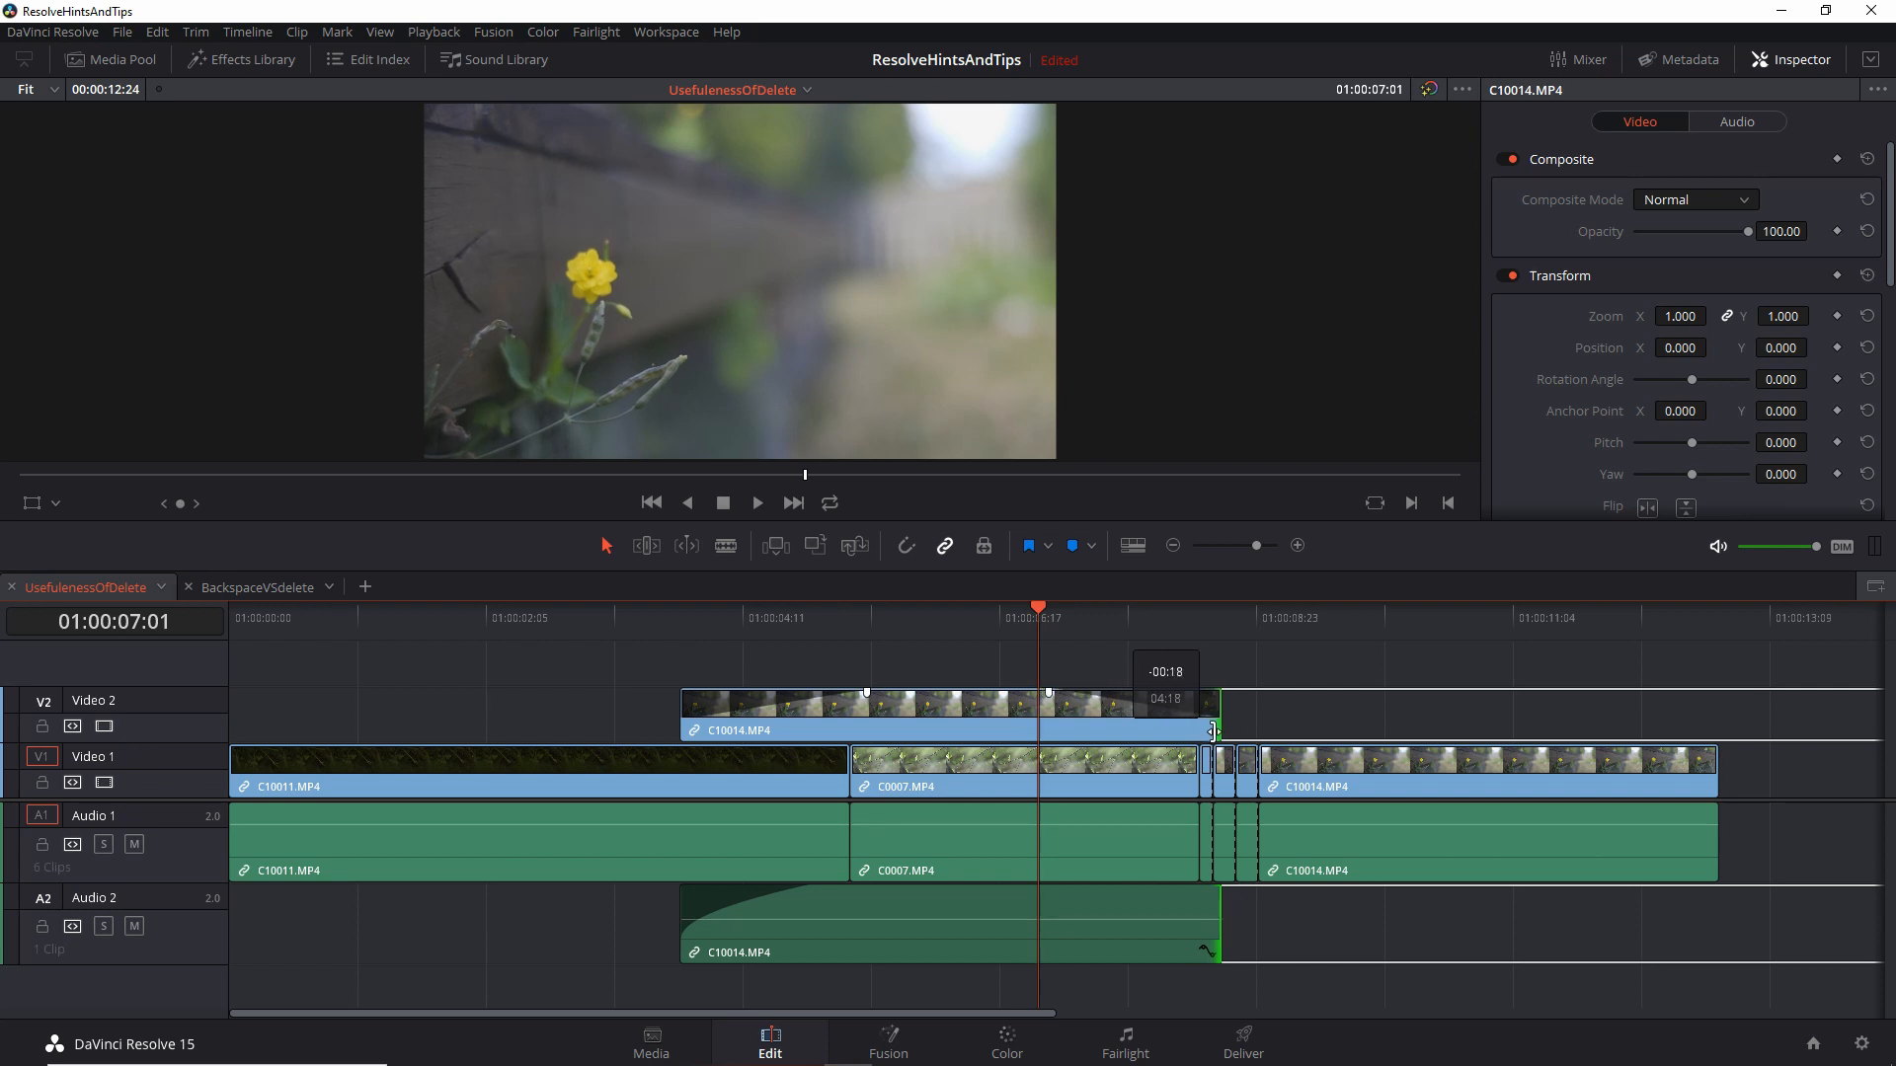
{"action": "left_click_drag", "start_coordinate": [1212, 731], "coordinate": [1231, 731]}
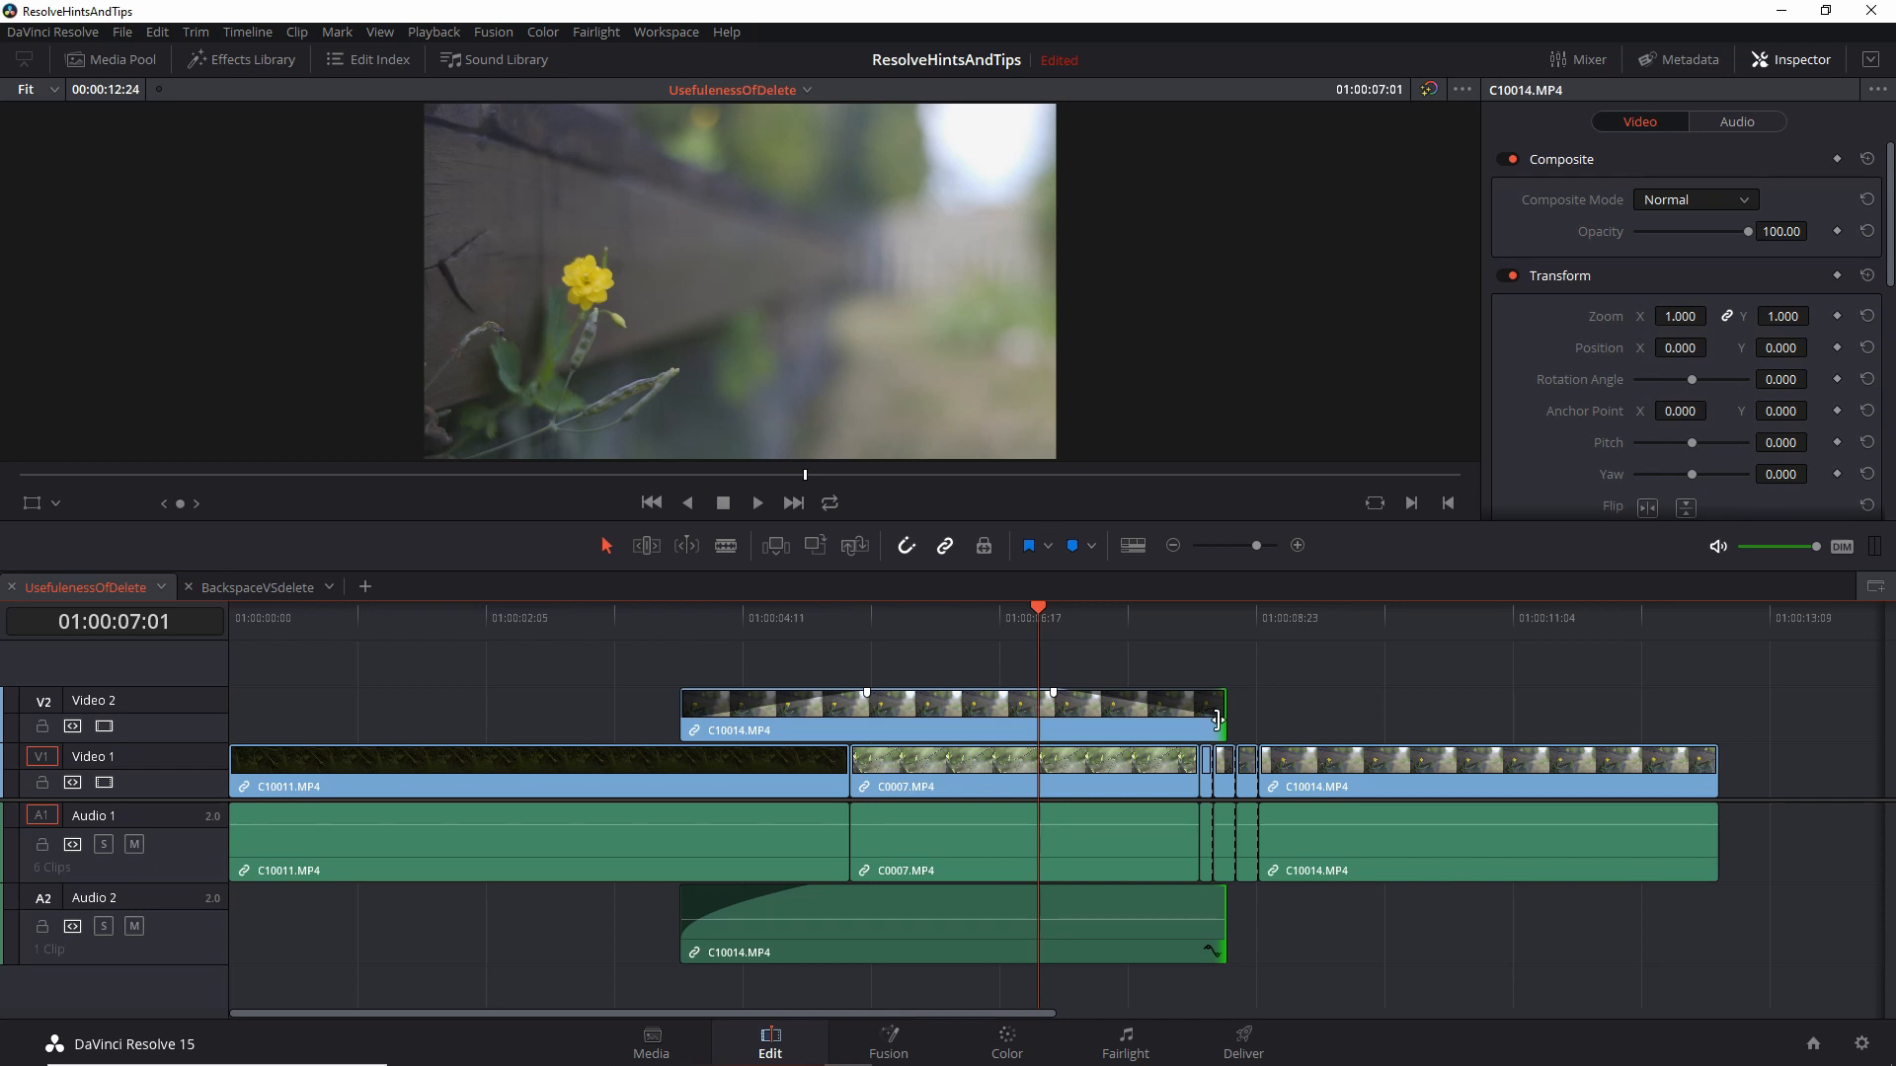
- Extend the C10014 tail on V2/A2 back to its original end, slightly past the short clips
{"action": "left_click_drag", "start_coordinate": [1221, 707], "coordinate": [1203, 707]}
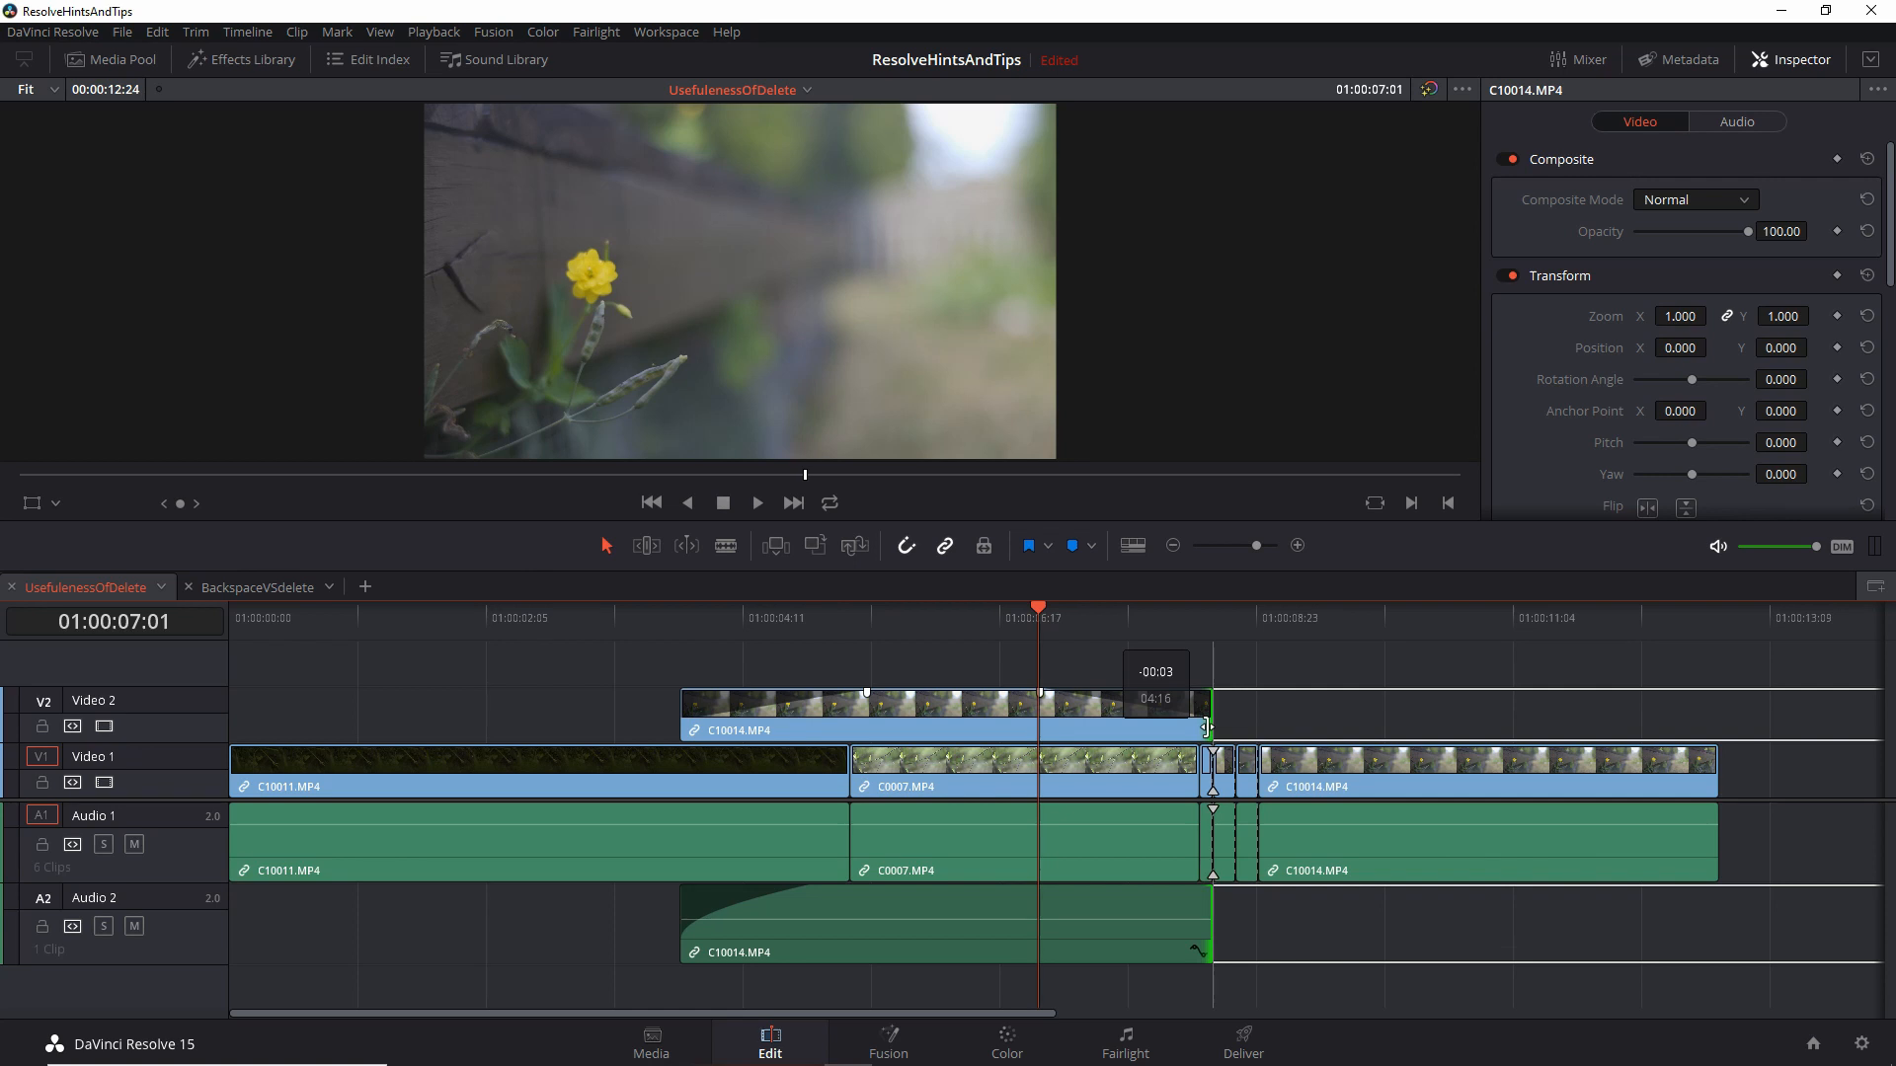
{"action": "left_click_drag", "start_coordinate": [1205, 729], "coordinate": [1252, 729]}
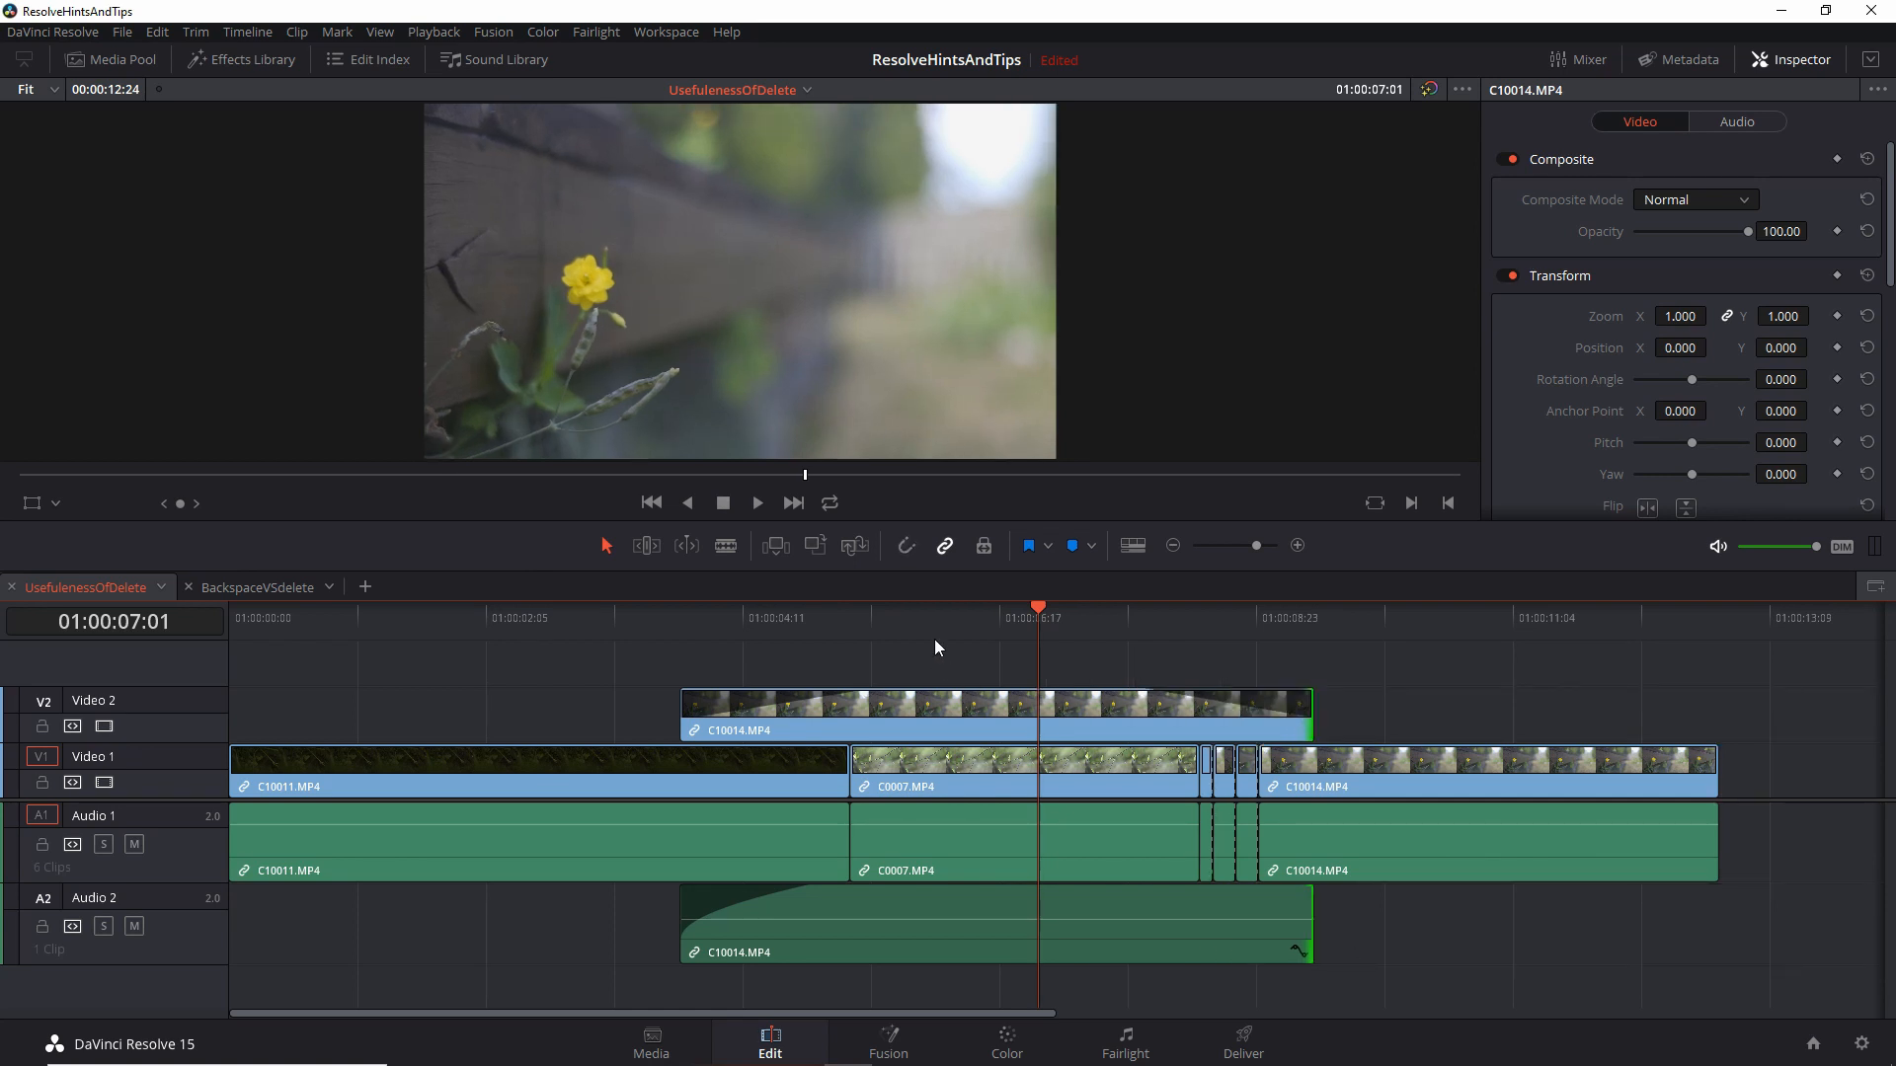
- Disable snapping and trim the C10014 tail to a frame among the short Video 1 clips
{"action": "left_click", "coordinate": [992, 711]}
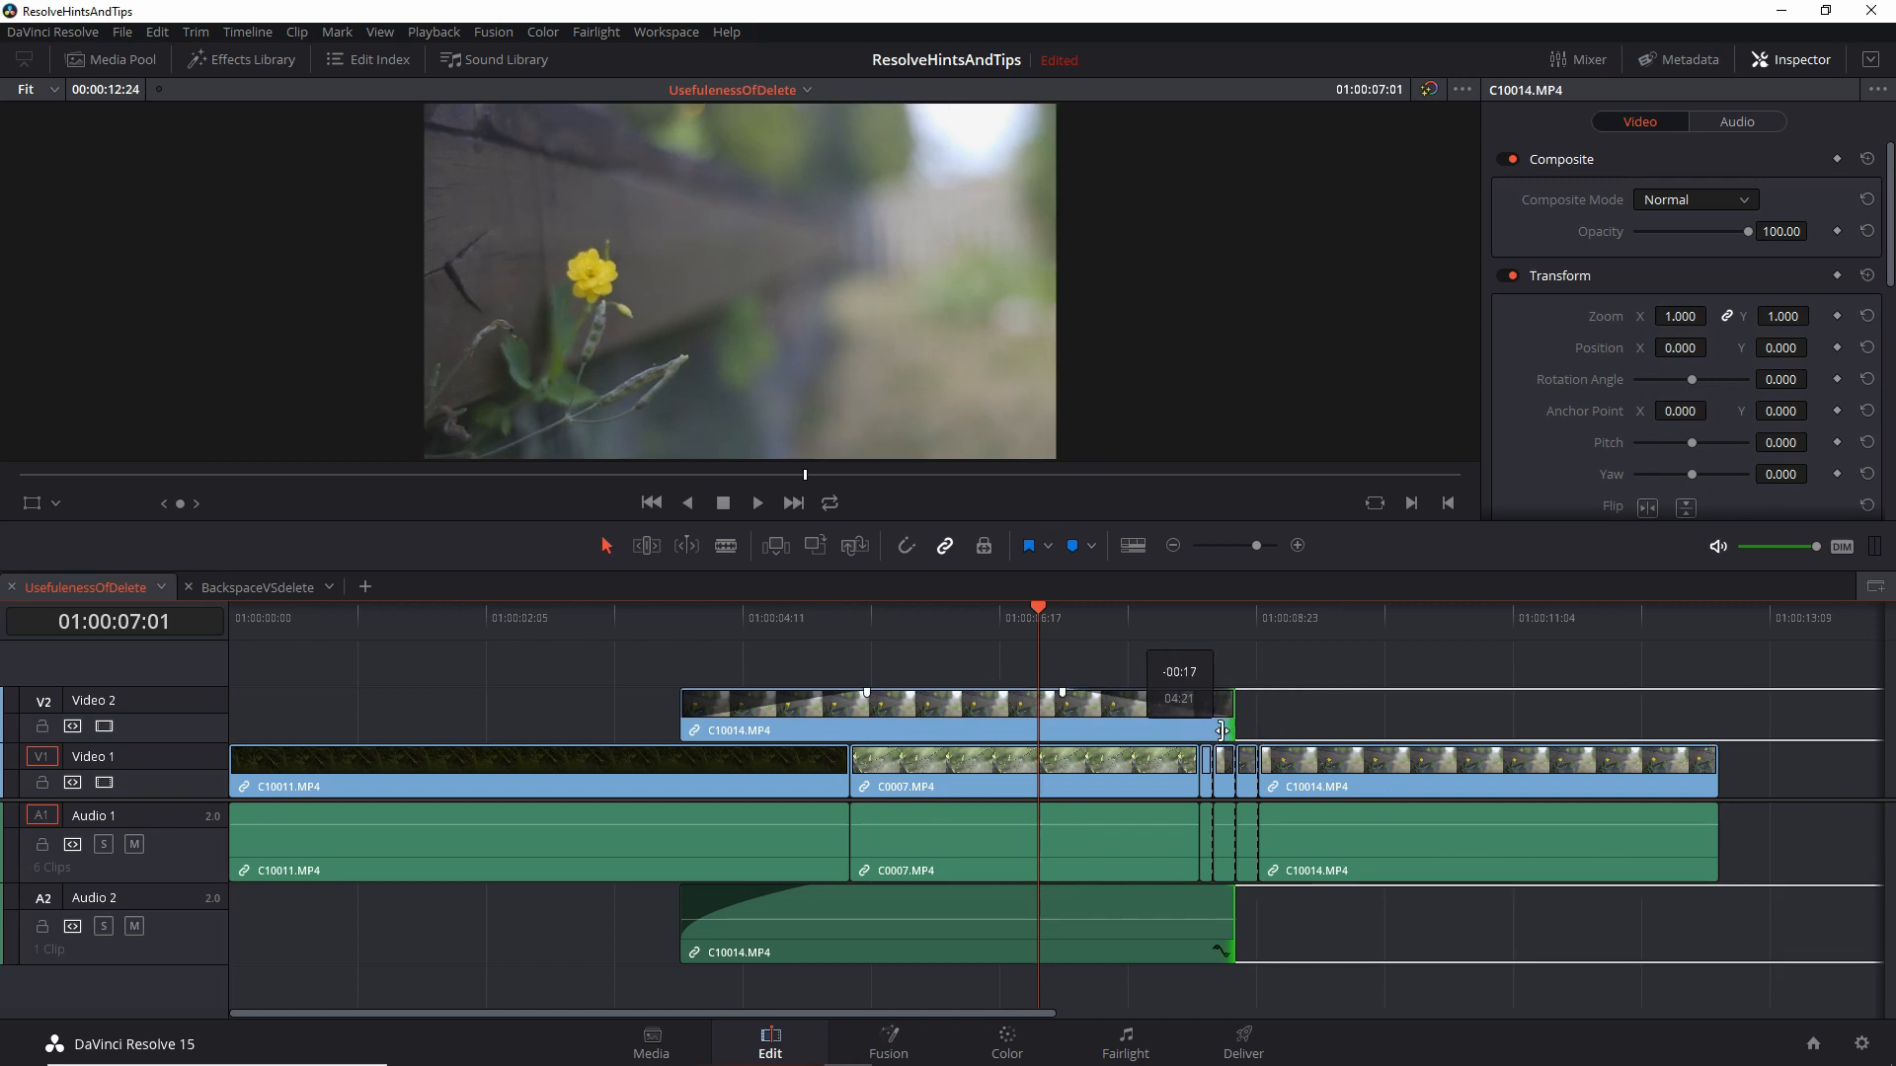
{"action": "left_click_drag", "start_coordinate": [1225, 729], "coordinate": [1220, 729]}
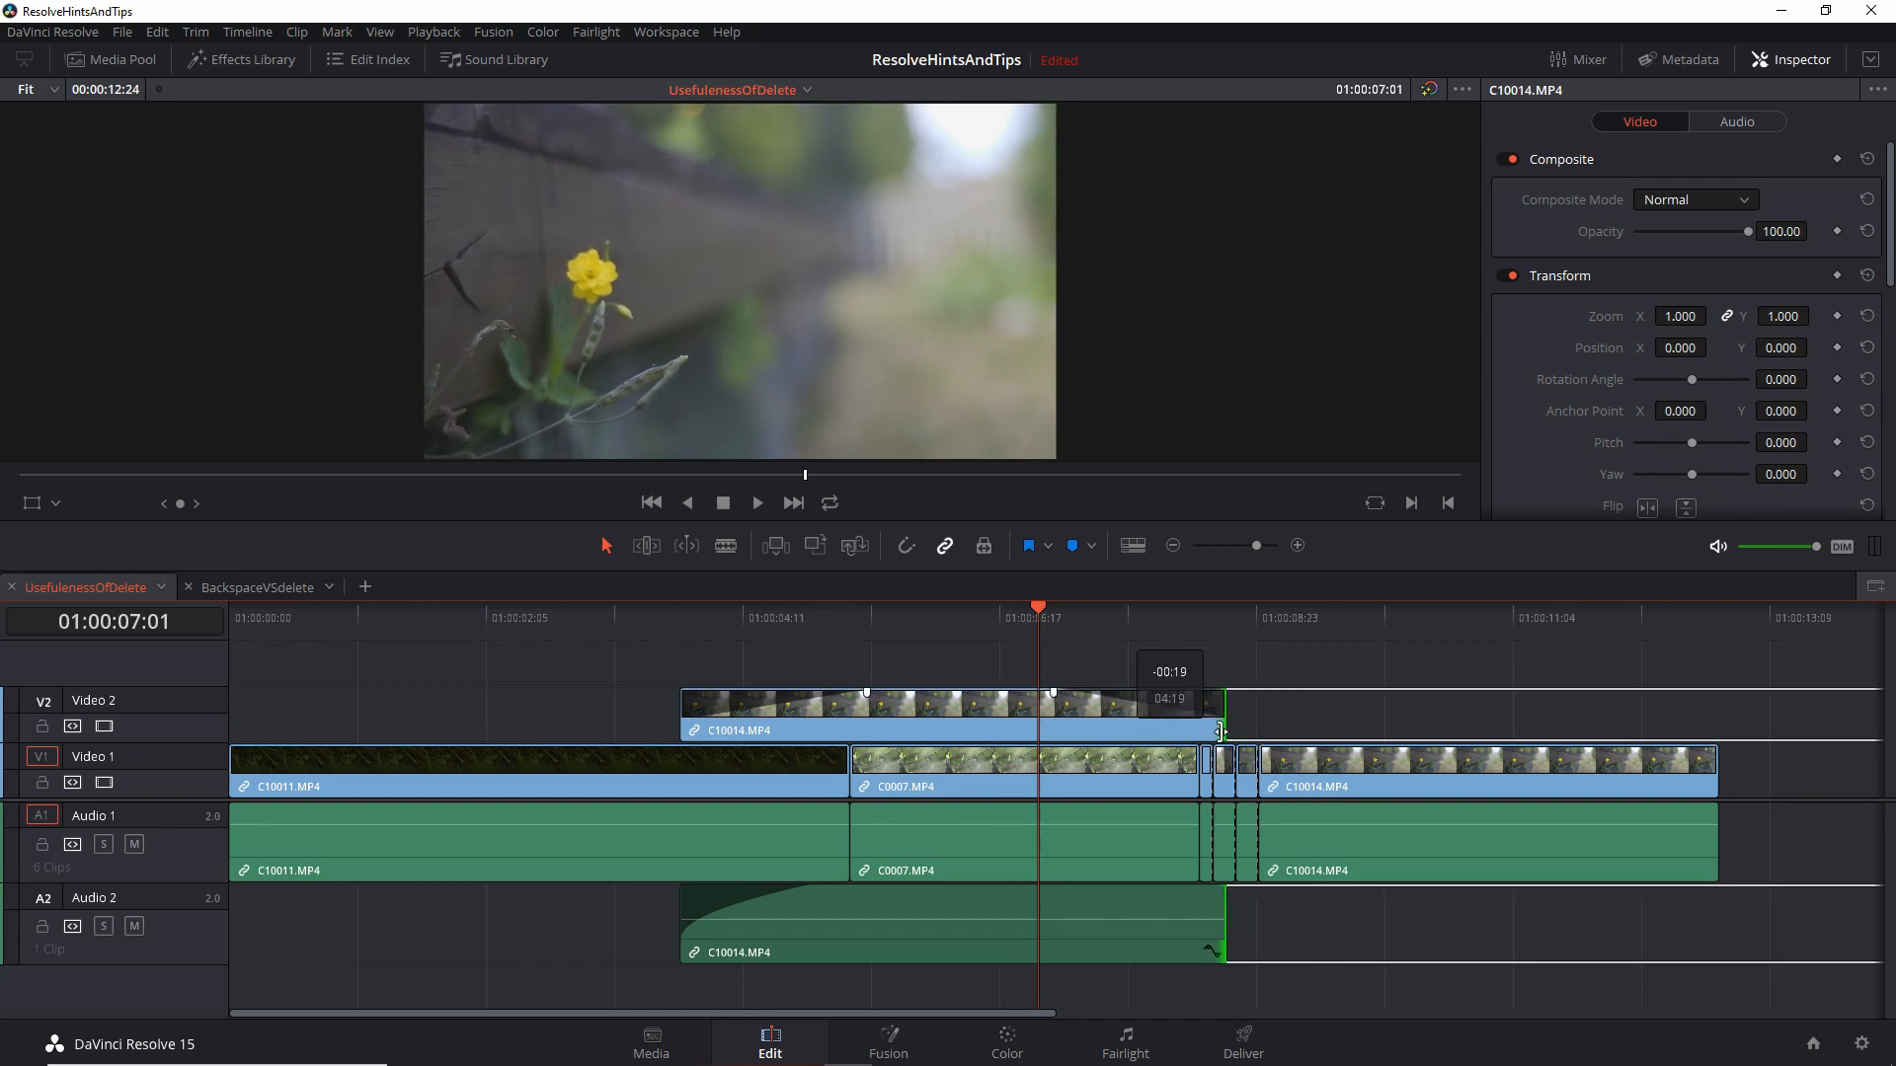
{"action": "left_click_drag", "start_coordinate": [1219, 707], "coordinate": [1225, 707]}
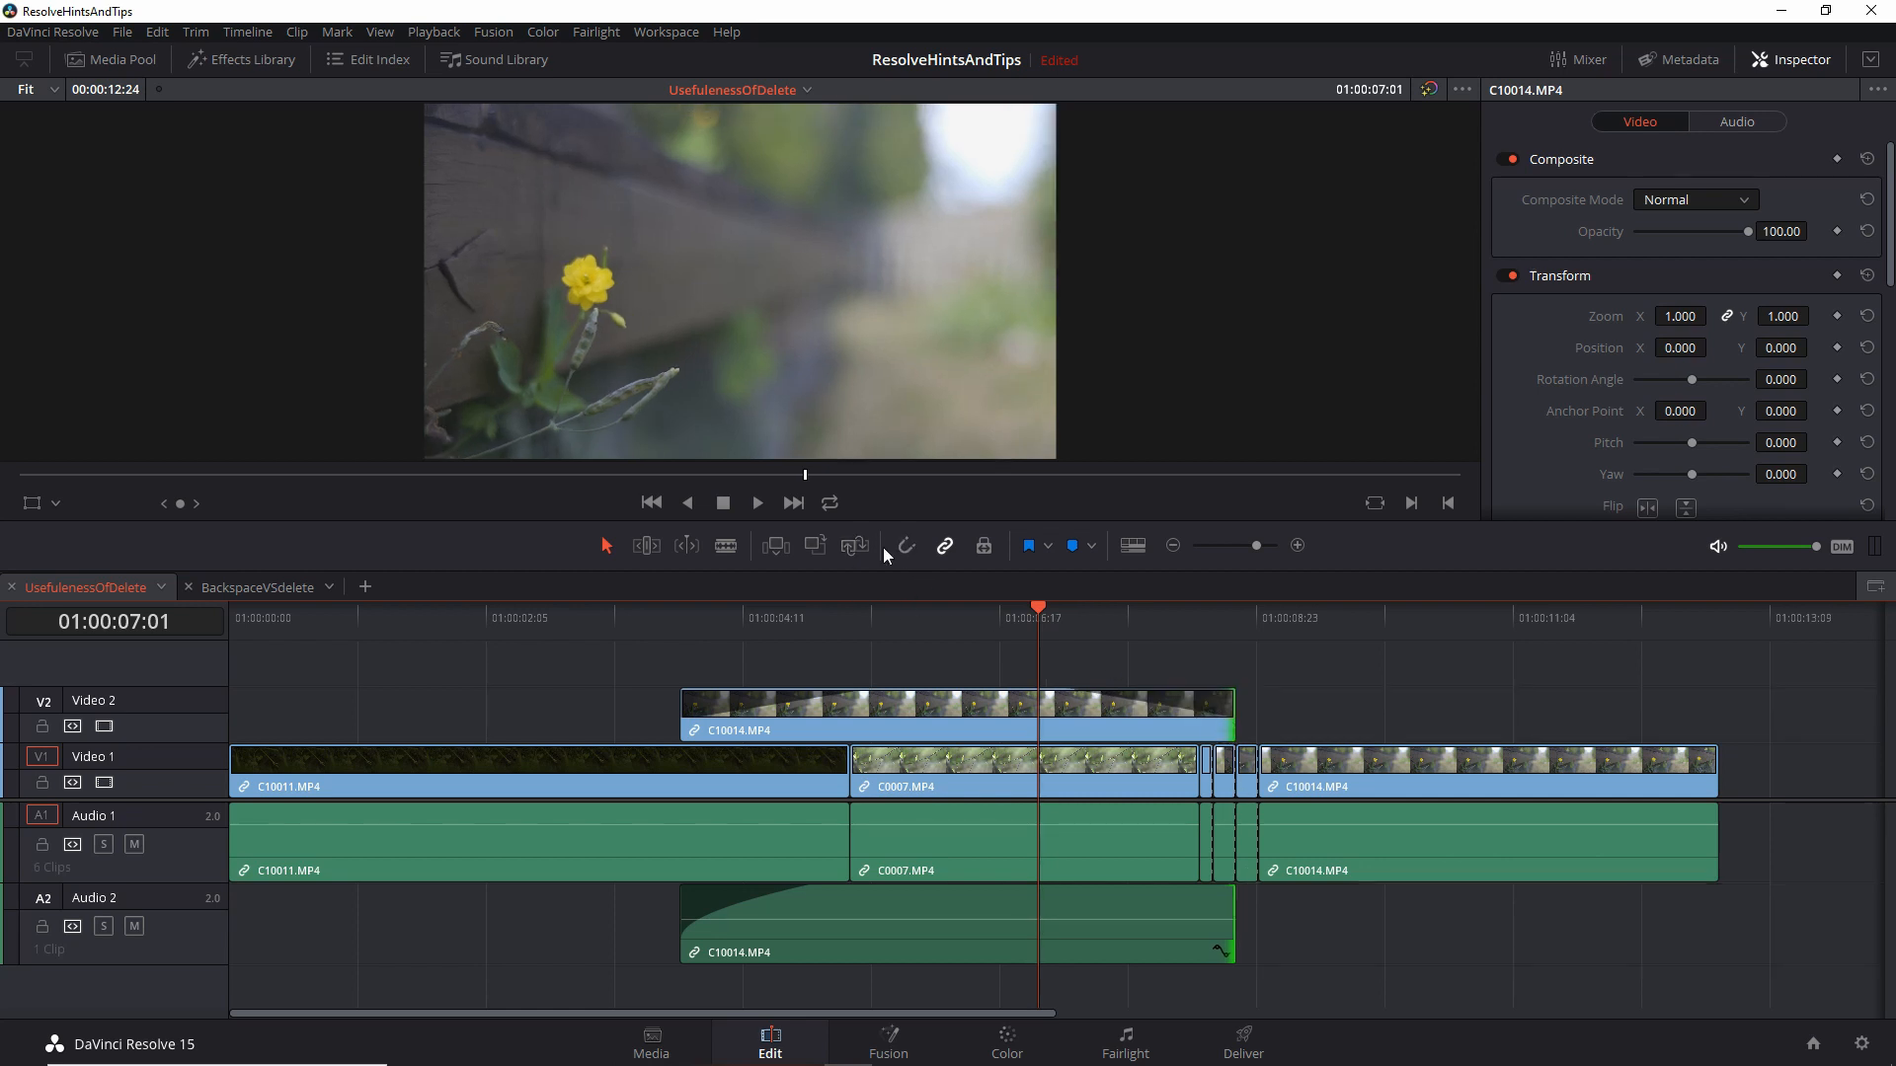
{"action": "mouse_move", "coordinate": [896, 573]}
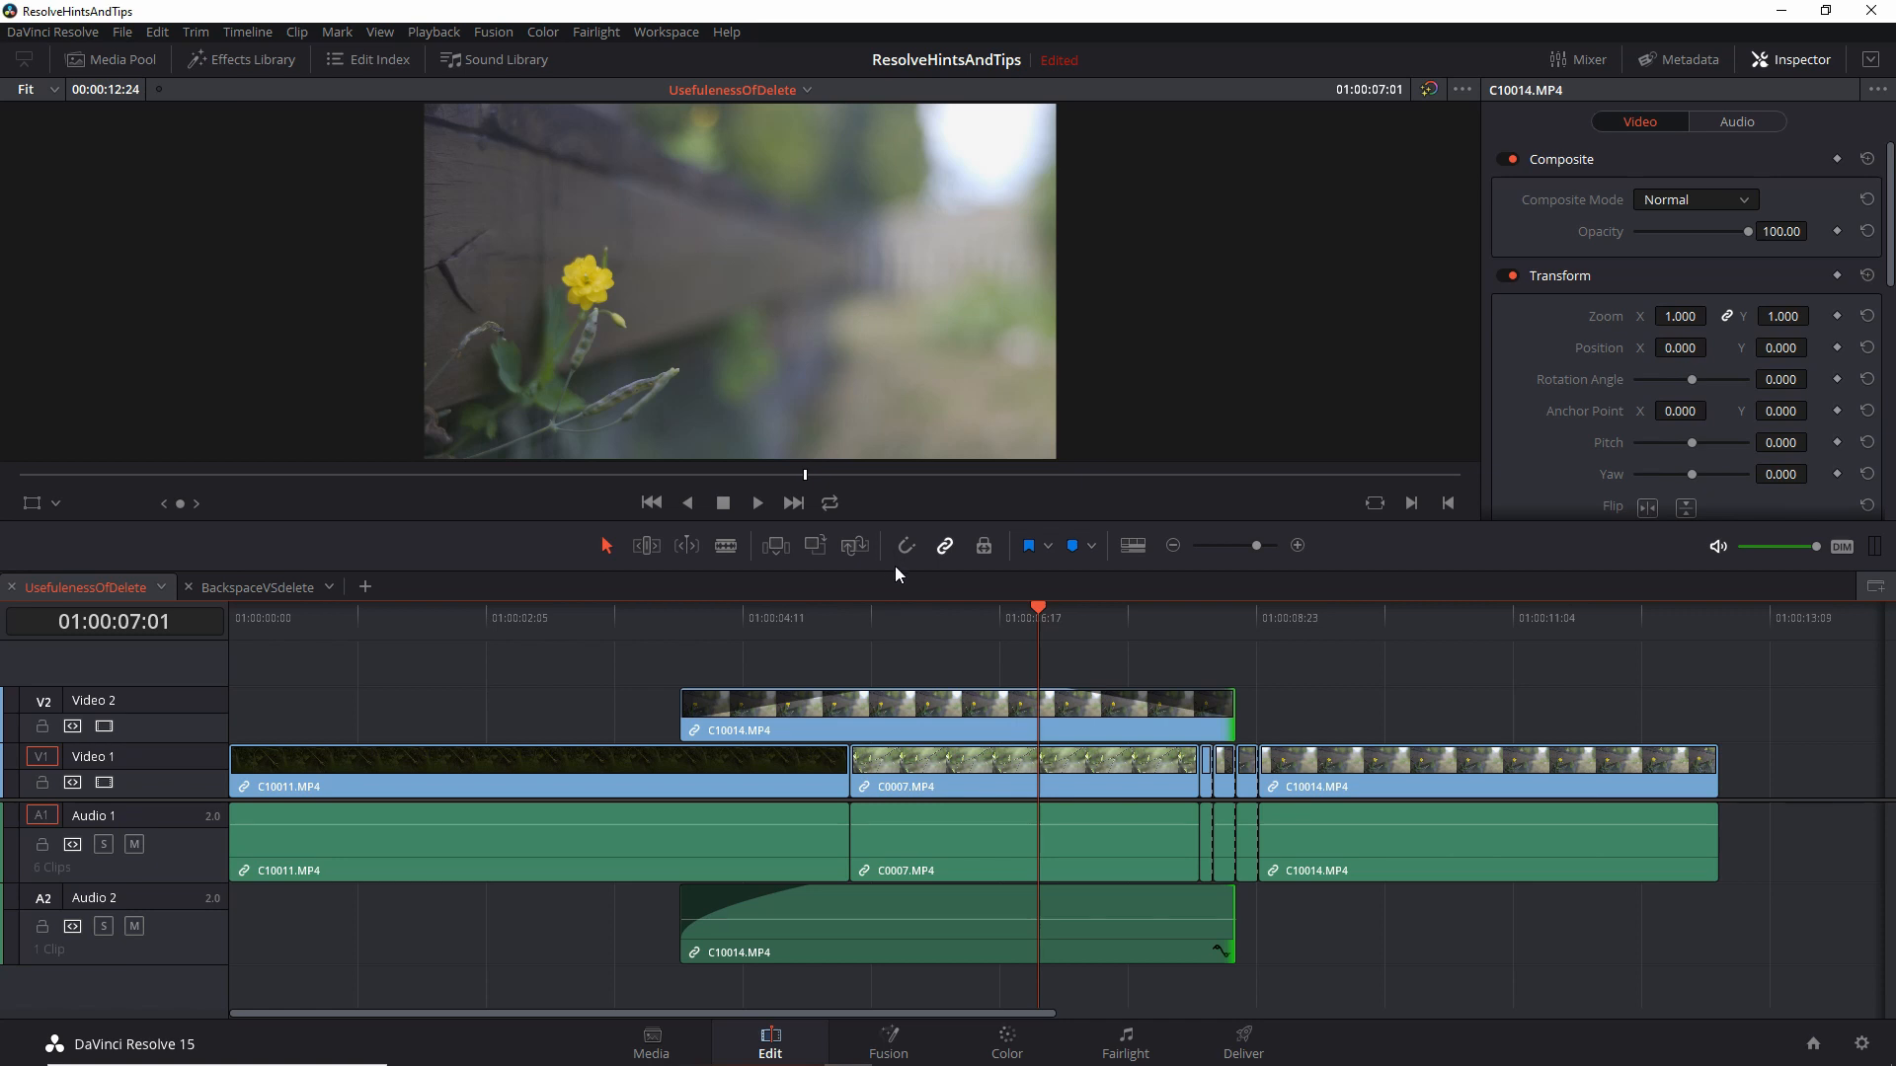
{"action": "mouse_move", "coordinate": [991, 644]}
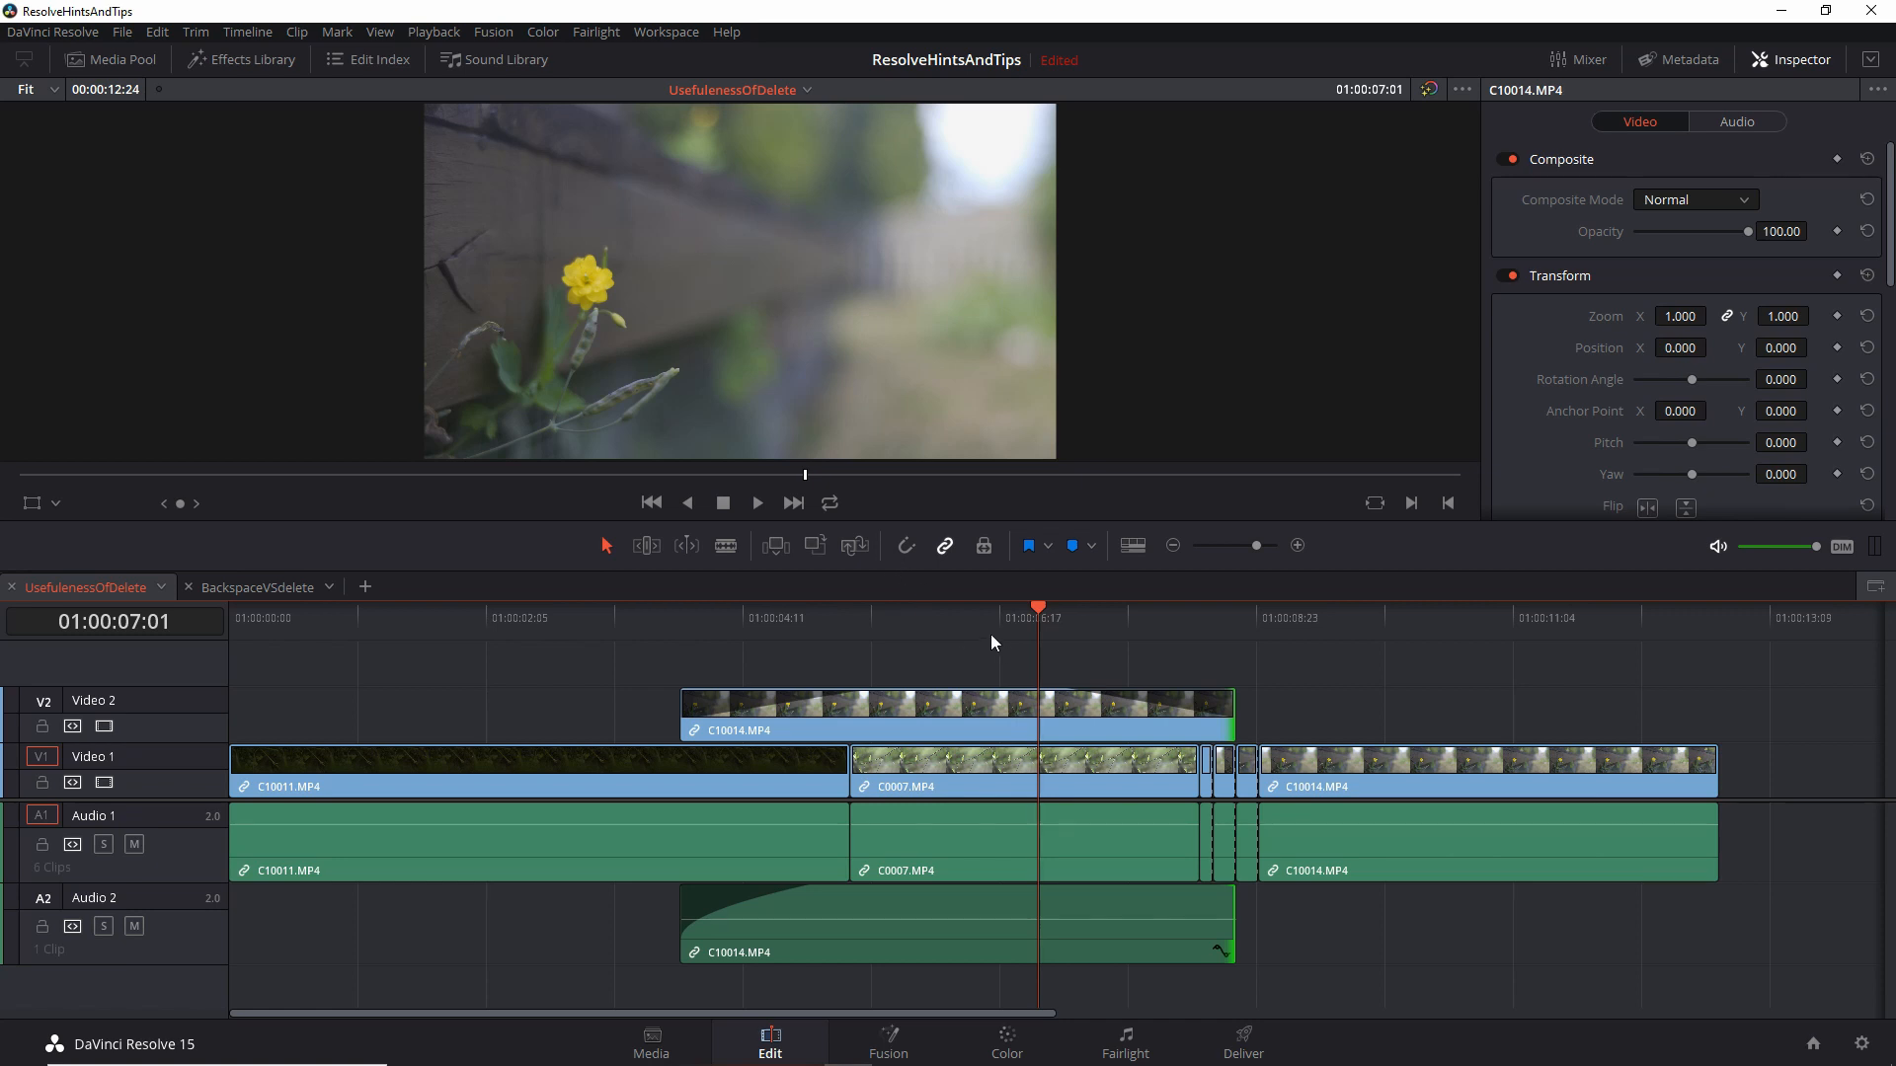